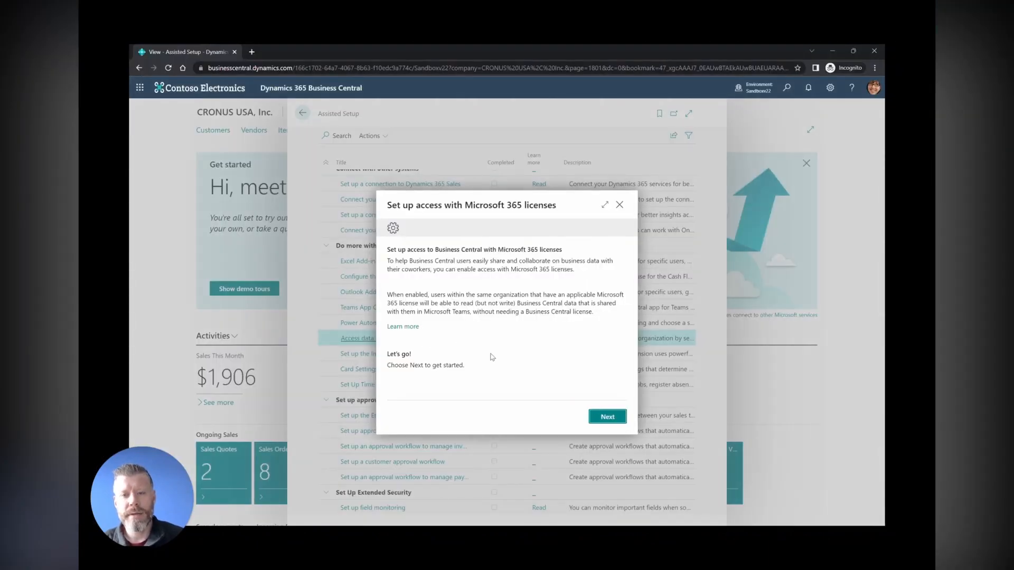
Advance the Microsoft 365 license access guide, leaving access unrestricted by permissions
click(606, 416)
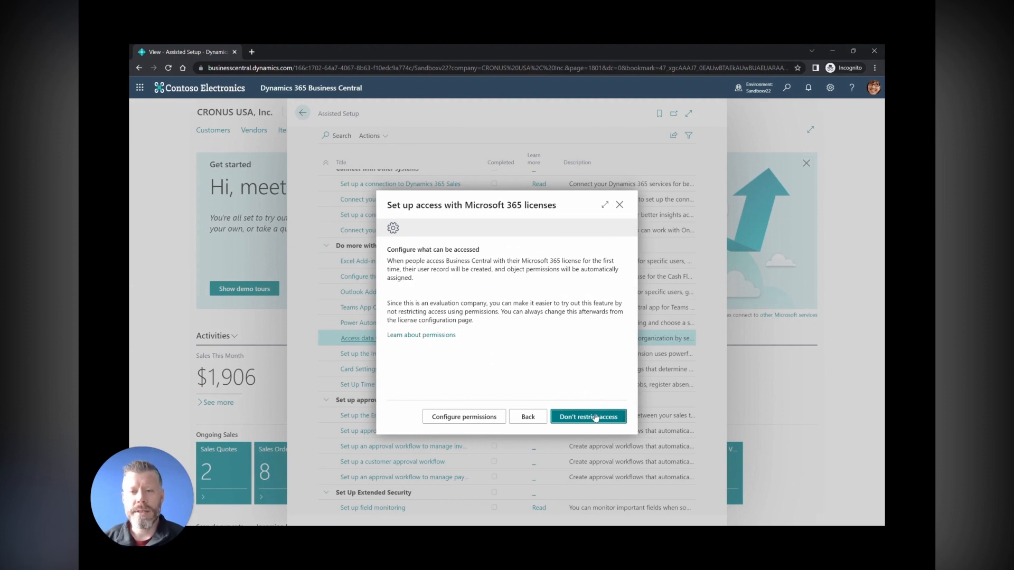
click(588, 417)
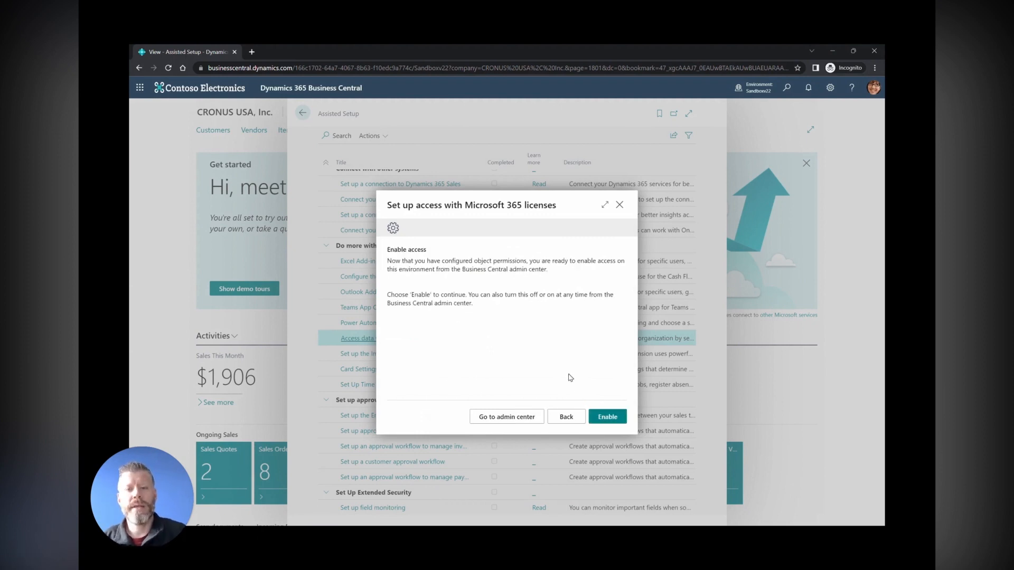
mouse_move(606, 416)
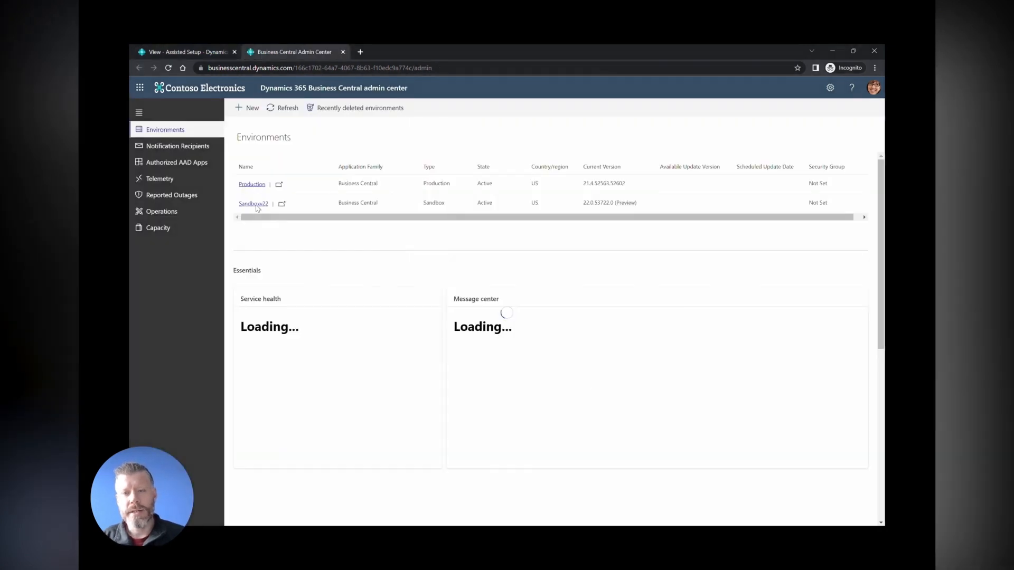
Assign Sales and Marketing as the Sandboxv22 environment's security group and save it
click(252, 202)
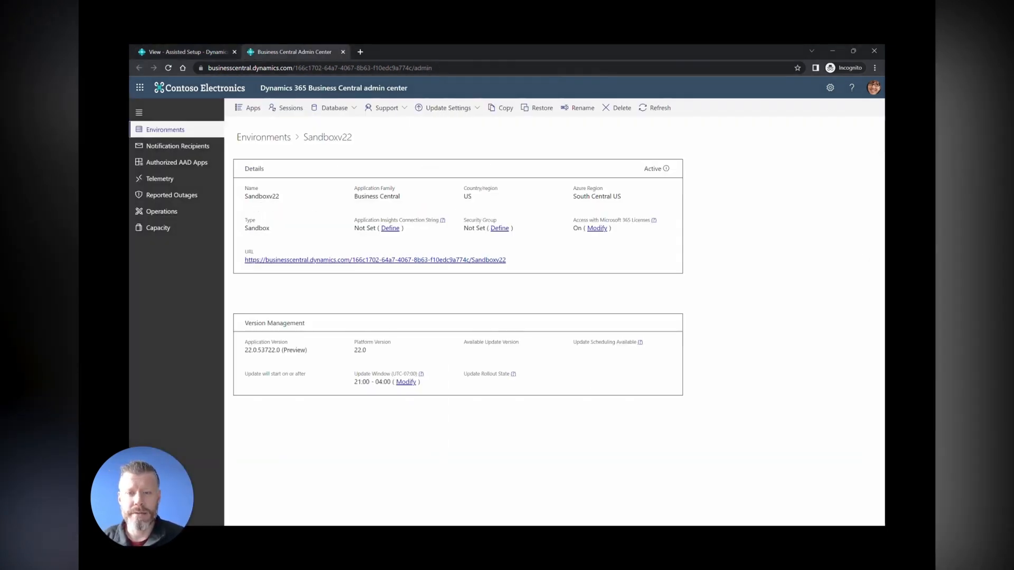
click(683, 300)
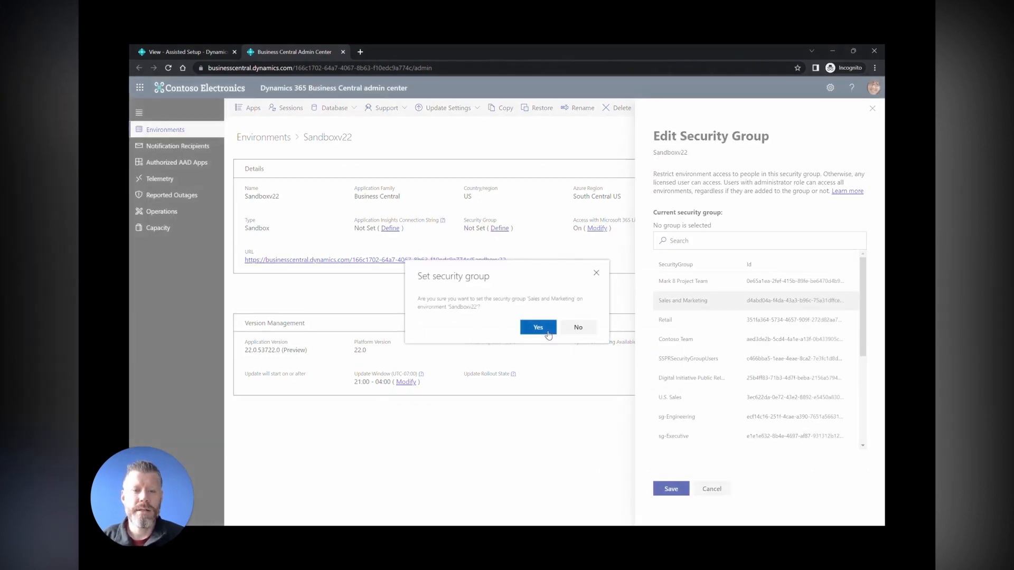
click(538, 327)
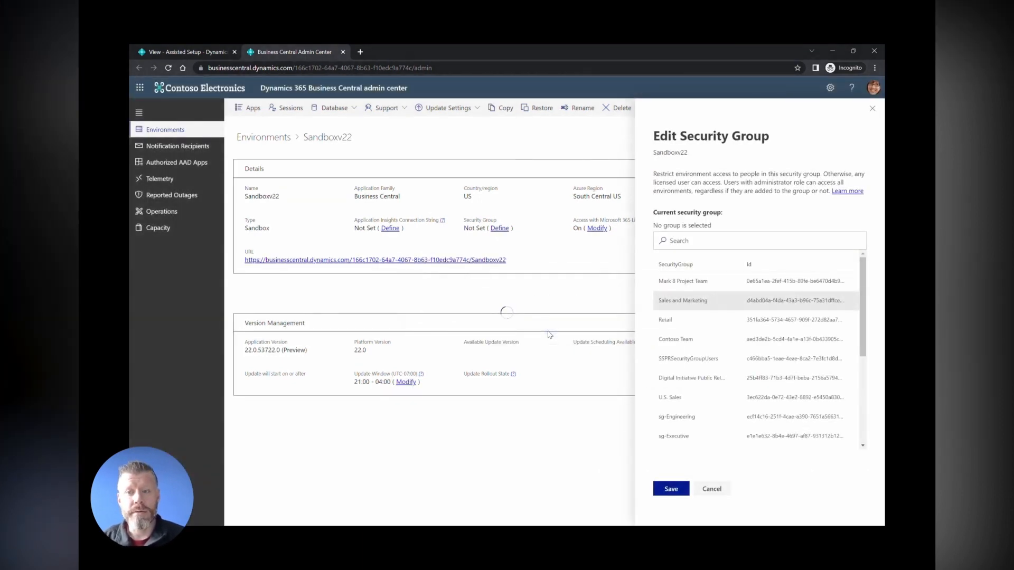
click(671, 488)
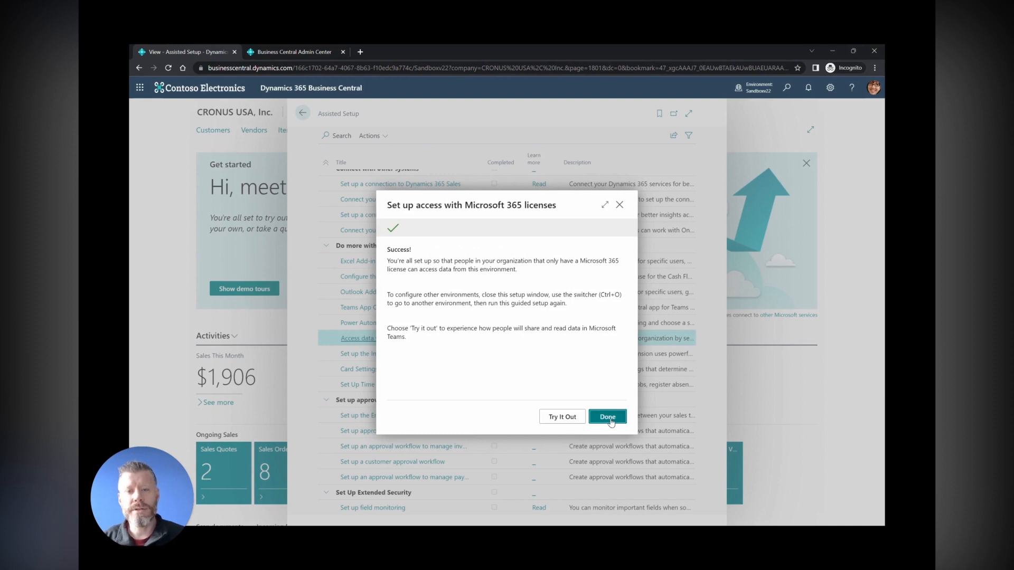
Finish the license access setup guide with Done
click(606, 416)
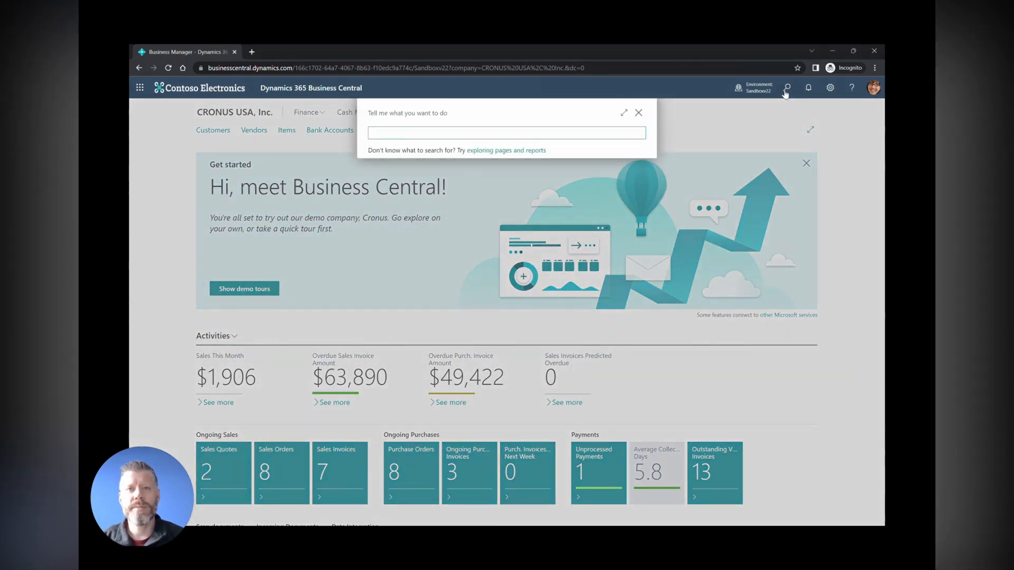
In Intercompany Setup, view the IC Chart of Accounts and cancel Copy from Chart of Accounts
text(intercompany setup)
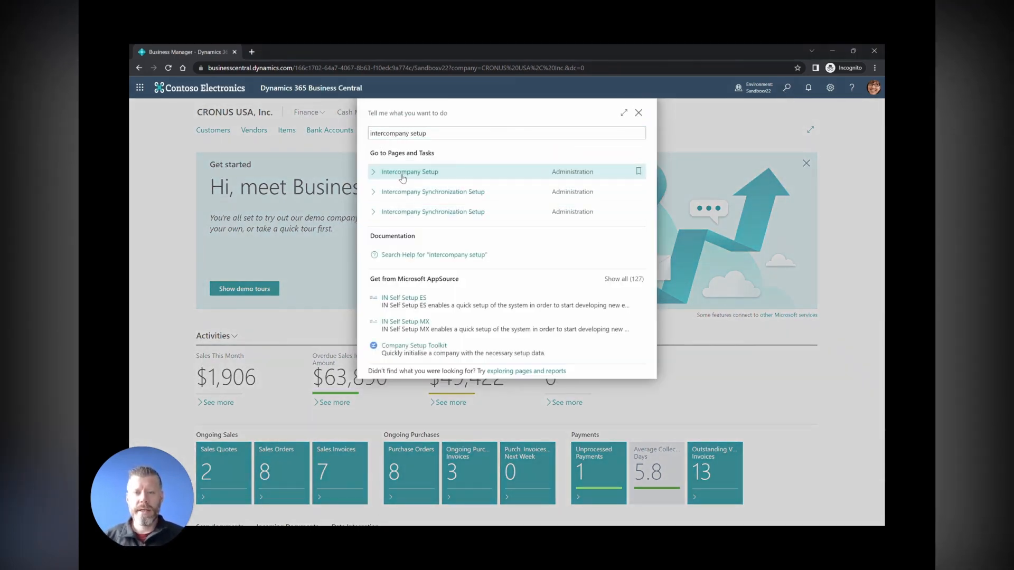
click(409, 171)
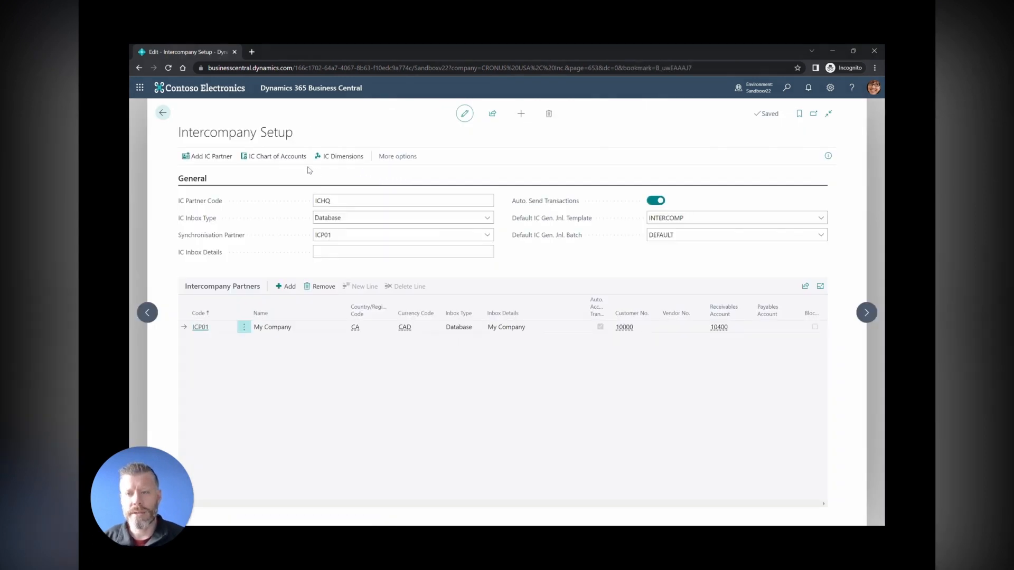
click(277, 157)
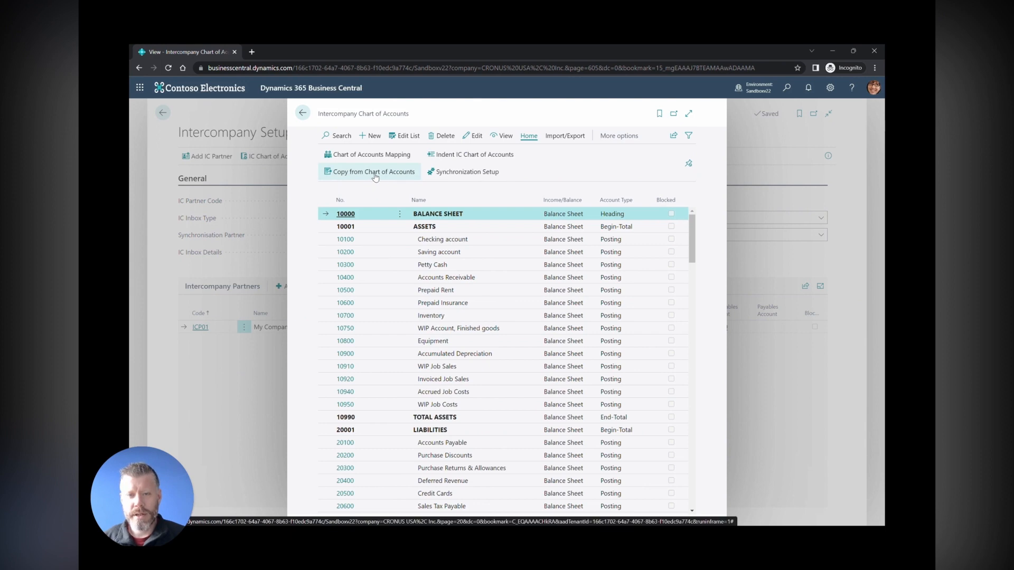
click(373, 171)
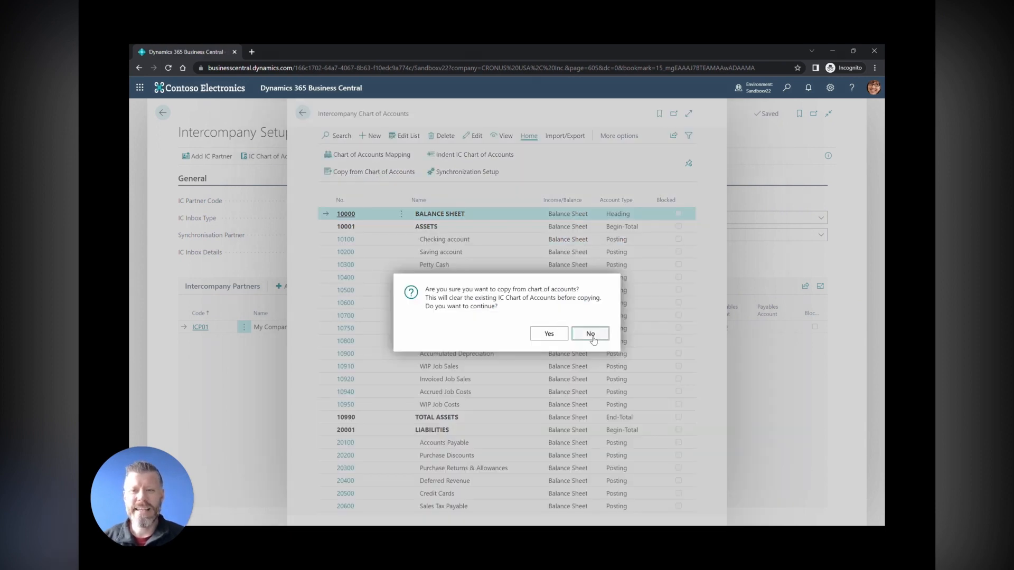
click(589, 332)
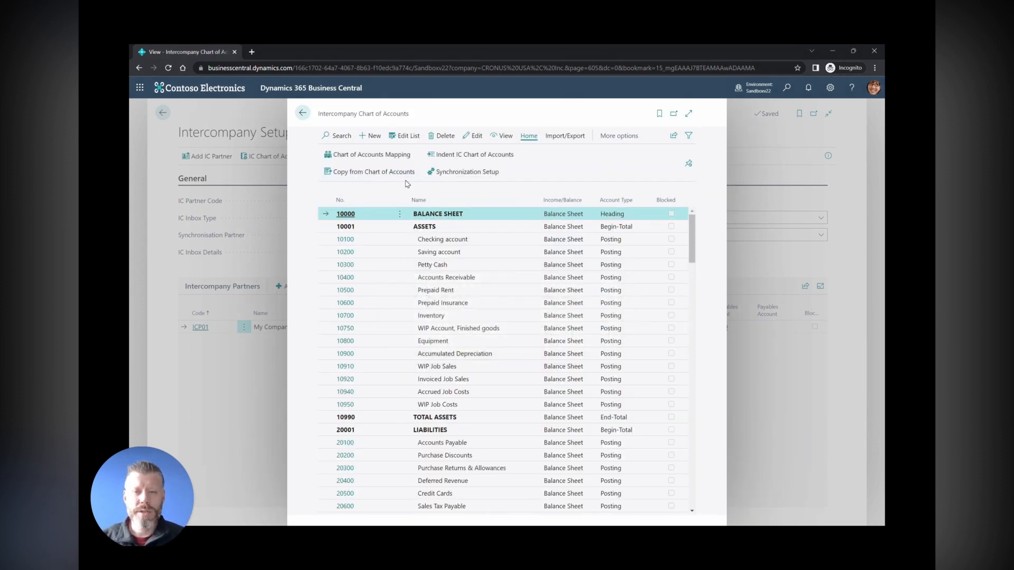
click(302, 113)
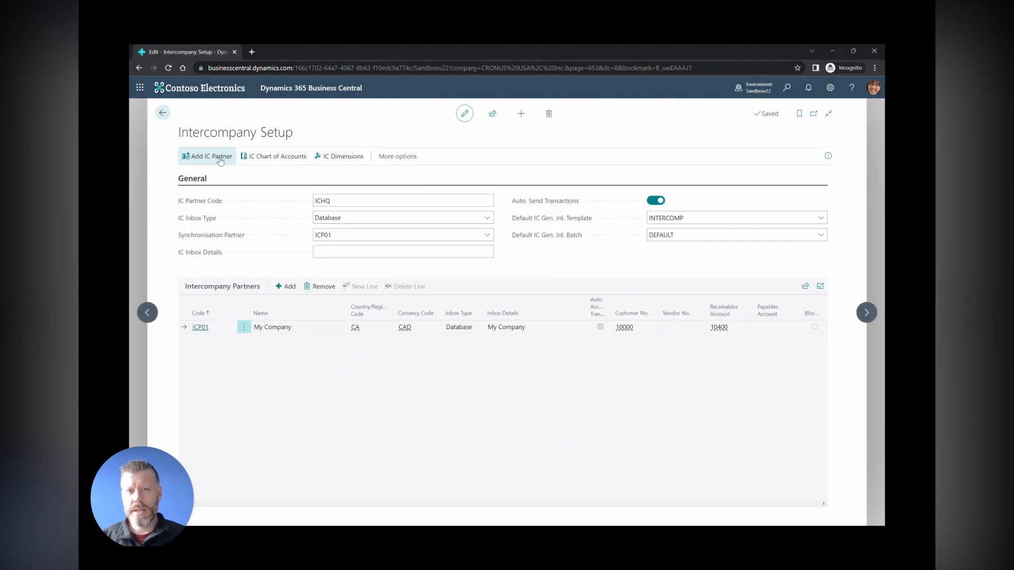
Start adding a new intercompany partner, then leave and discard it
click(209, 156)
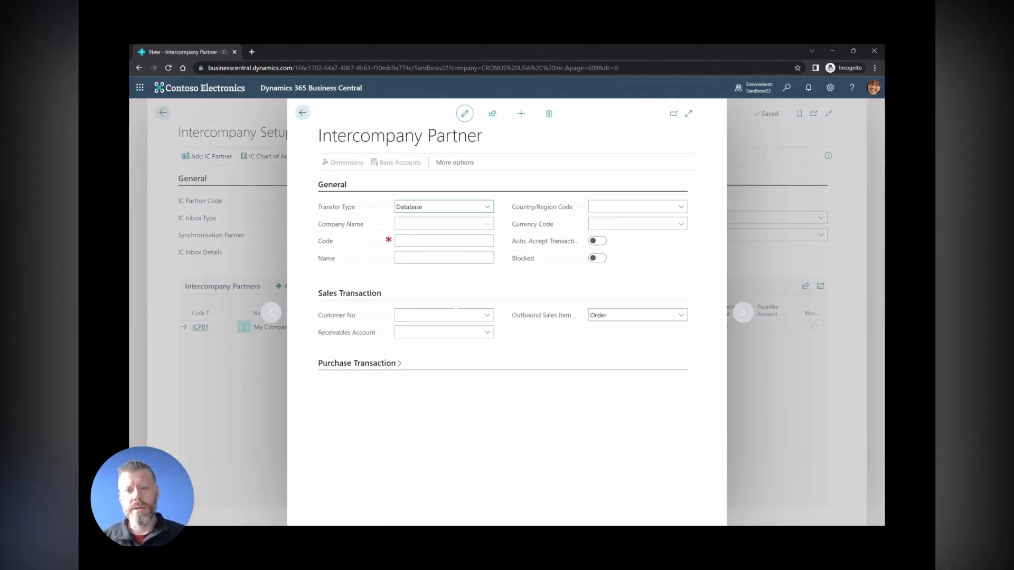
click(302, 113)
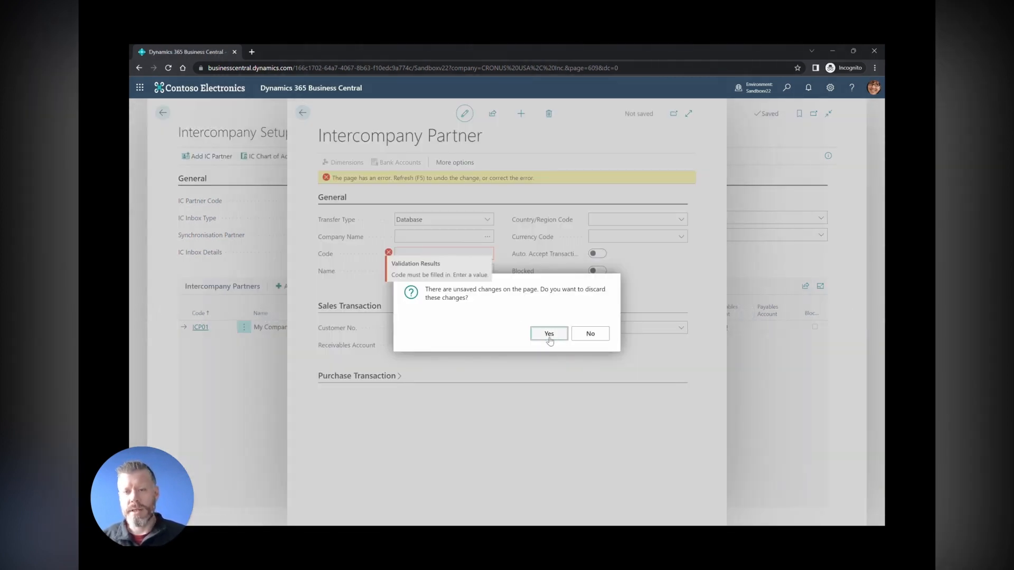
click(549, 334)
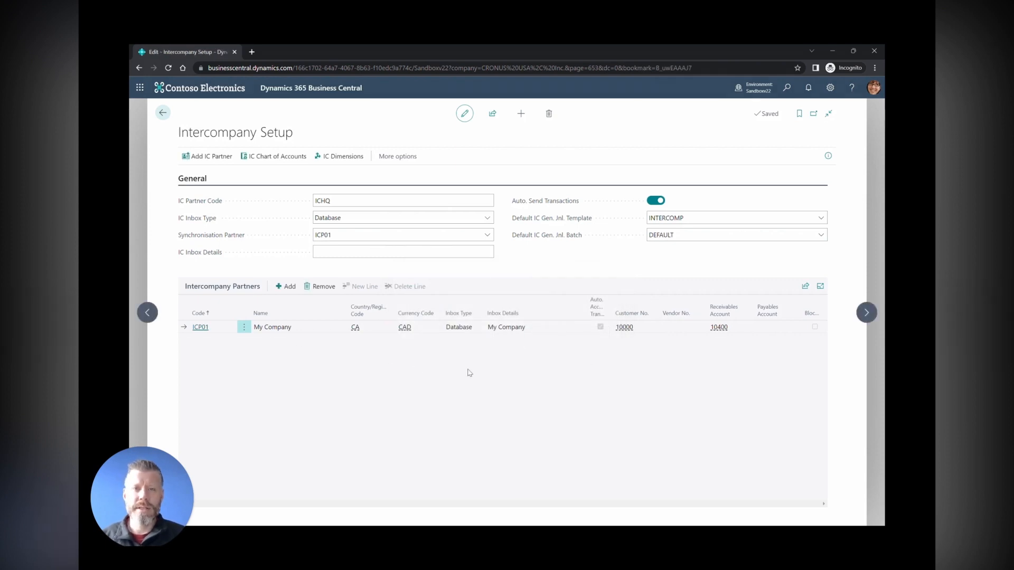
mouse_move(337, 169)
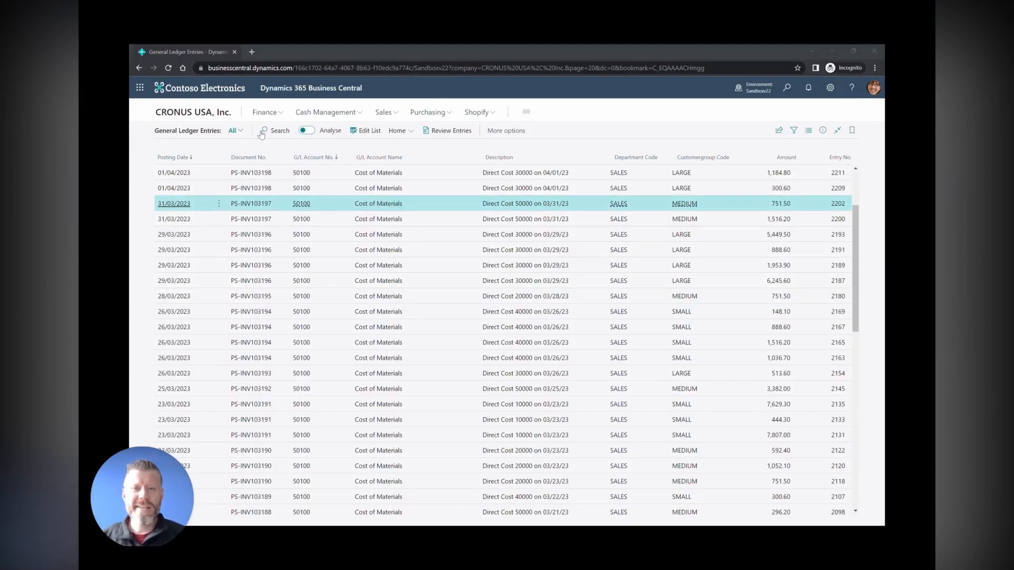
Analyse the ledger entries with Amount as summed values and show the filter pane
click(306, 130)
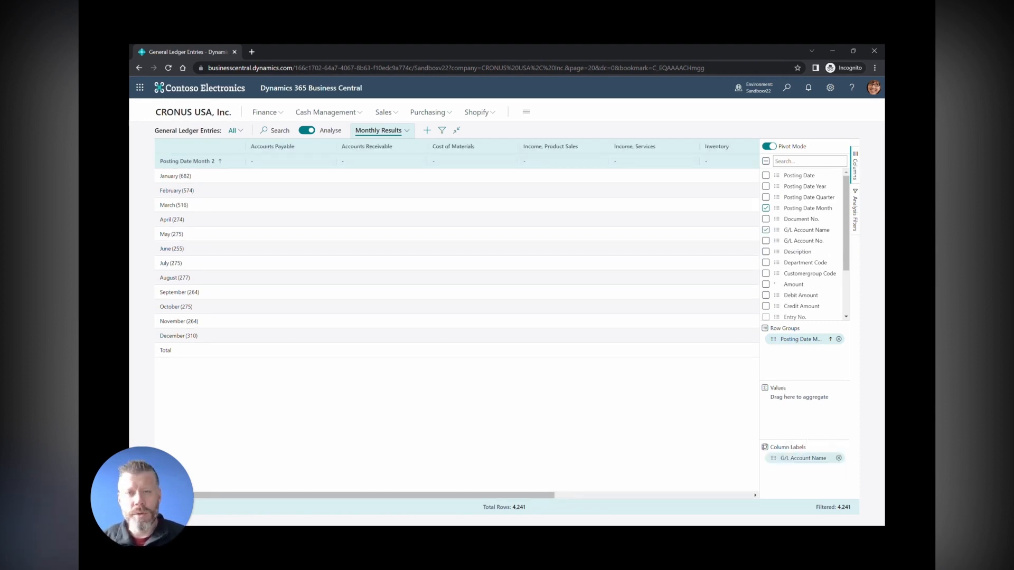
click(767, 284)
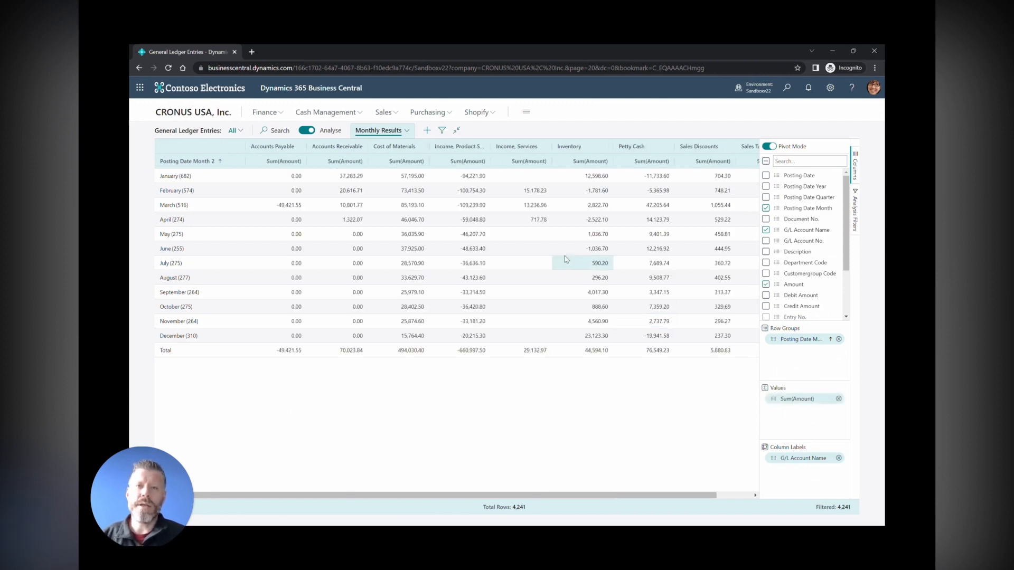
click(441, 130)
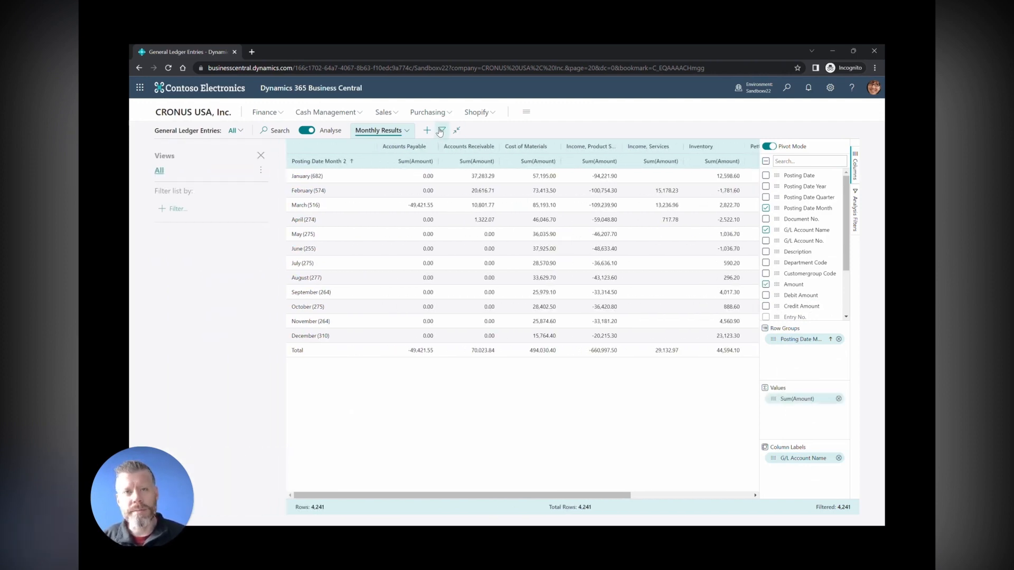
click(441, 130)
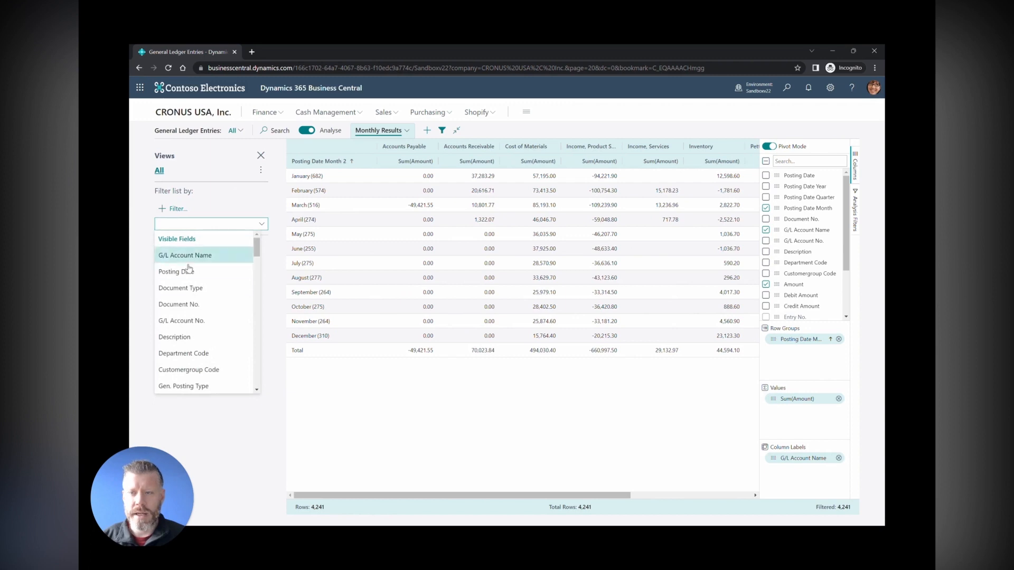
Filter on Customergroup Code MEDIUM and select the March Accounts Receivable total
click(189, 370)
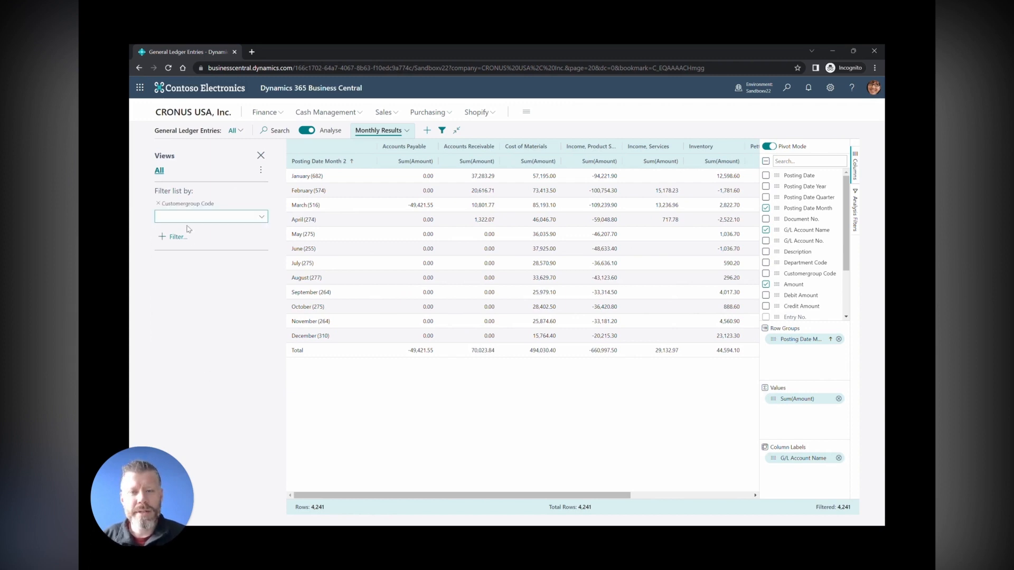
click(210, 216)
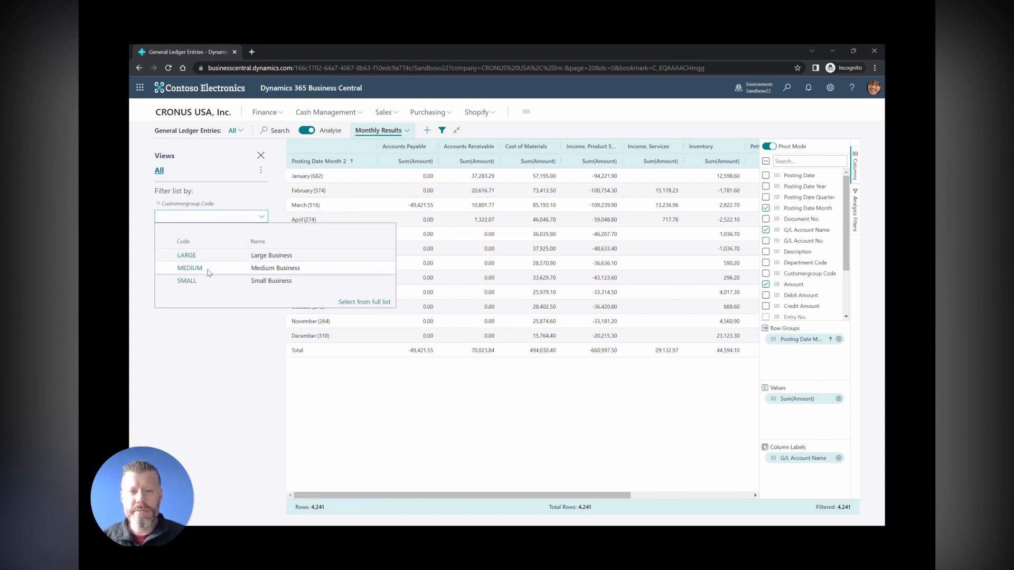
click(189, 268)
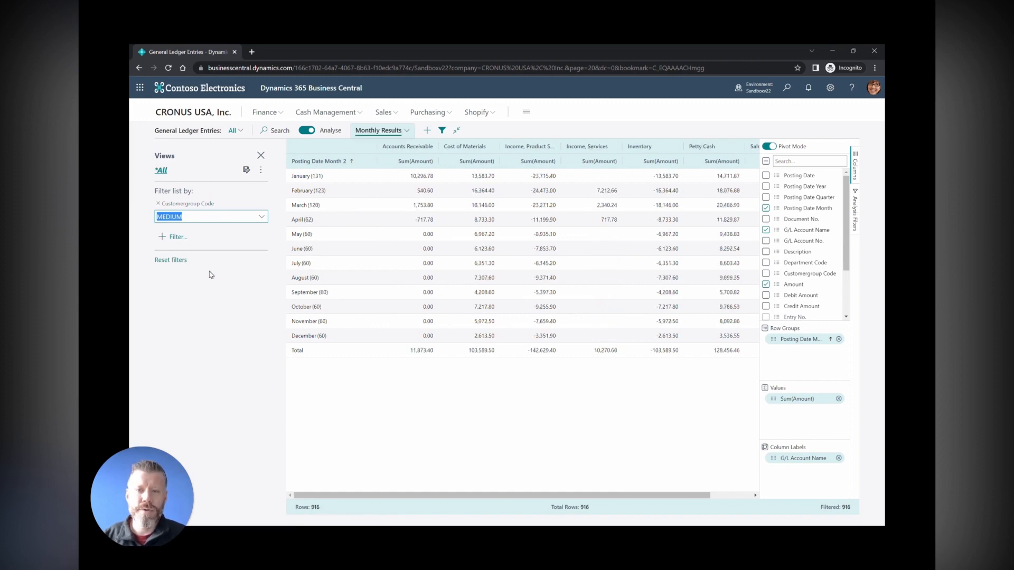
click(261, 156)
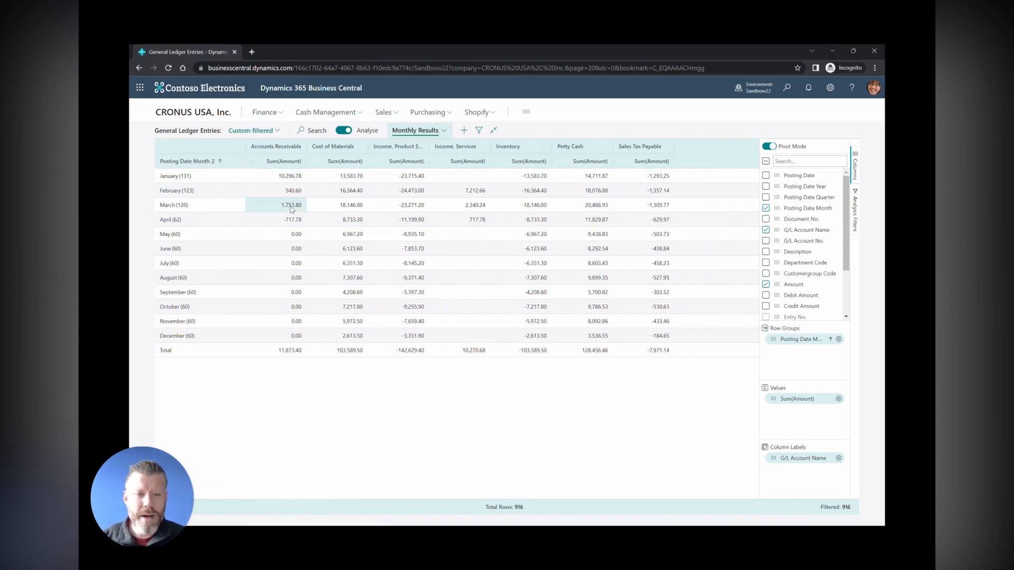
click(290, 205)
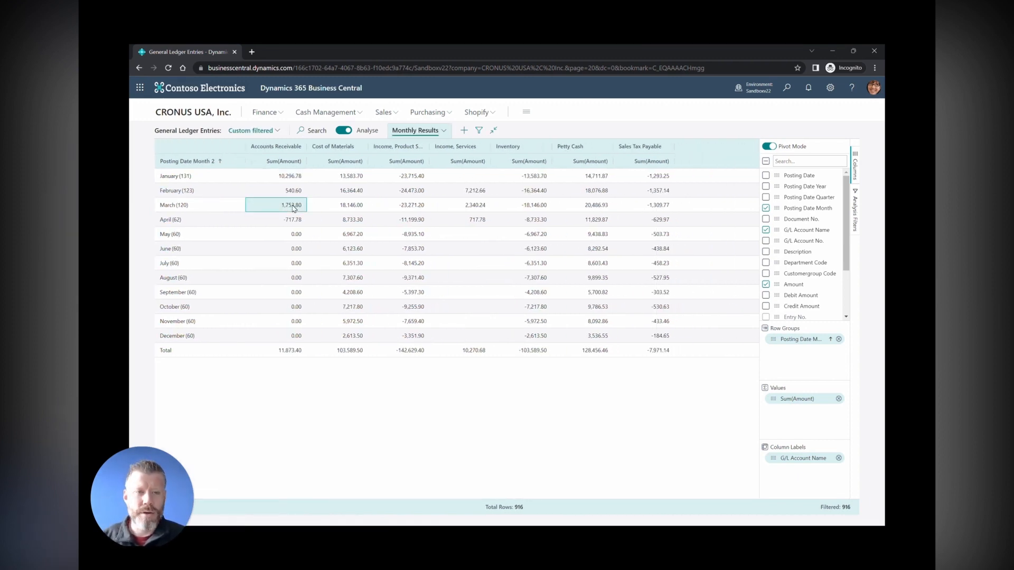
right_click(276, 205)
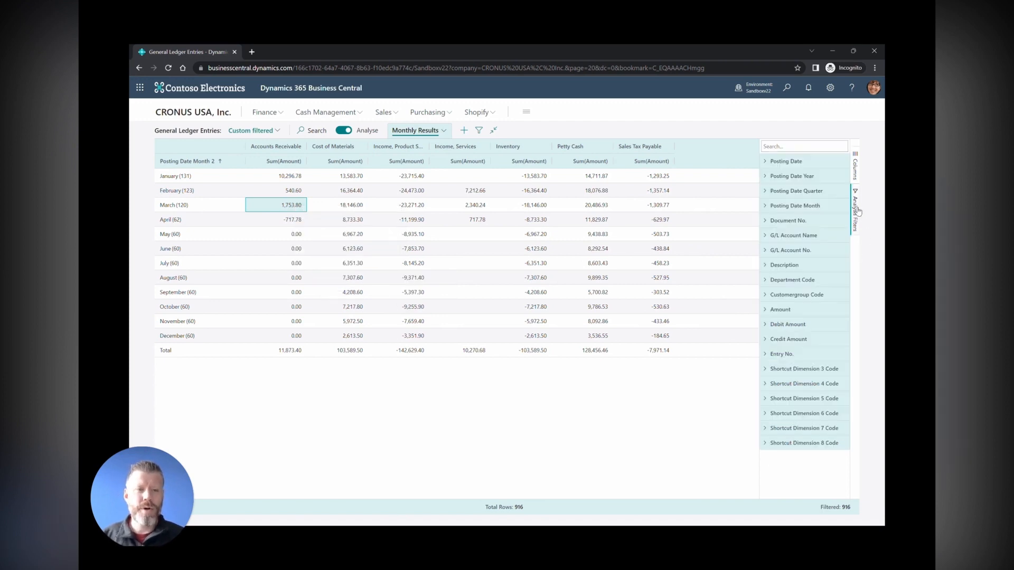
mouse_move(818, 235)
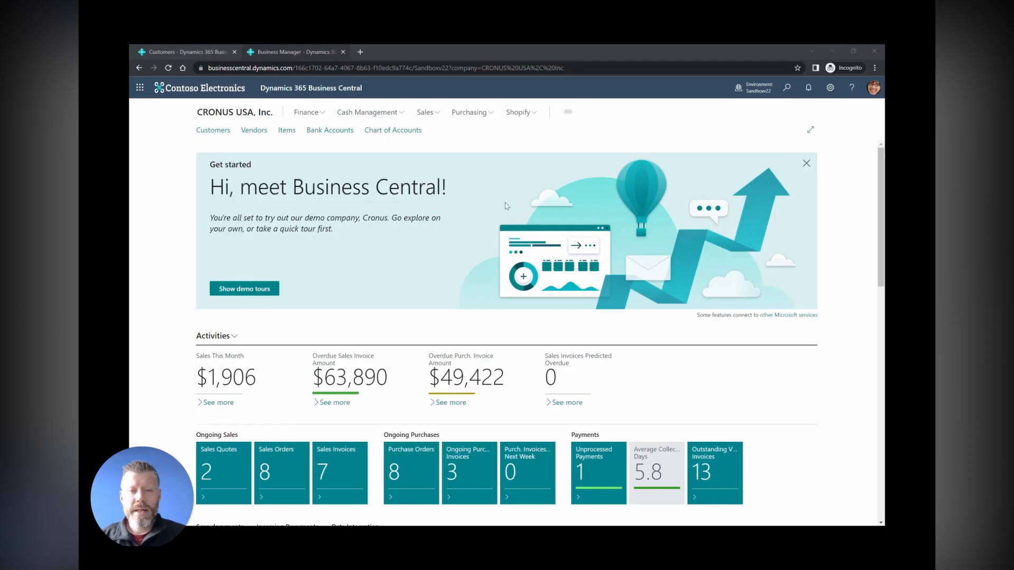
Bring up the Tell me page search from the home page
click(786, 88)
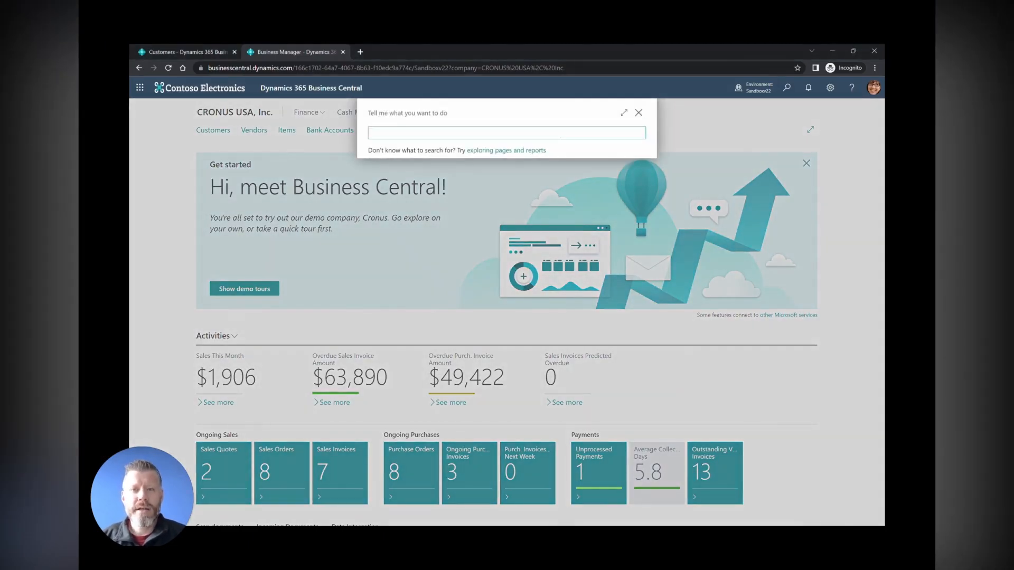
Review Master Data Management Setup and its Synchronisation Tables, then close the setup page
text(master data)
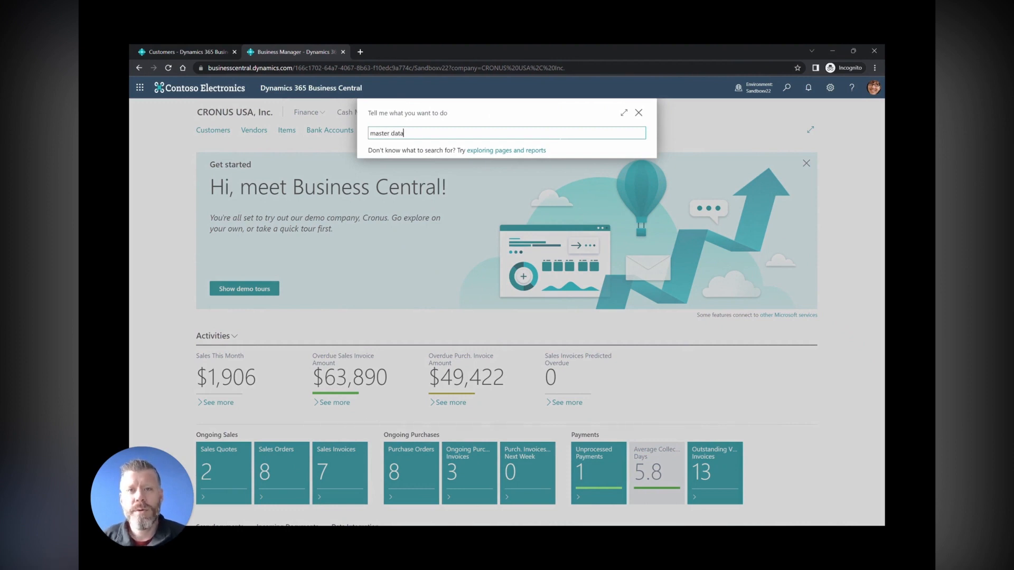
text(master data)
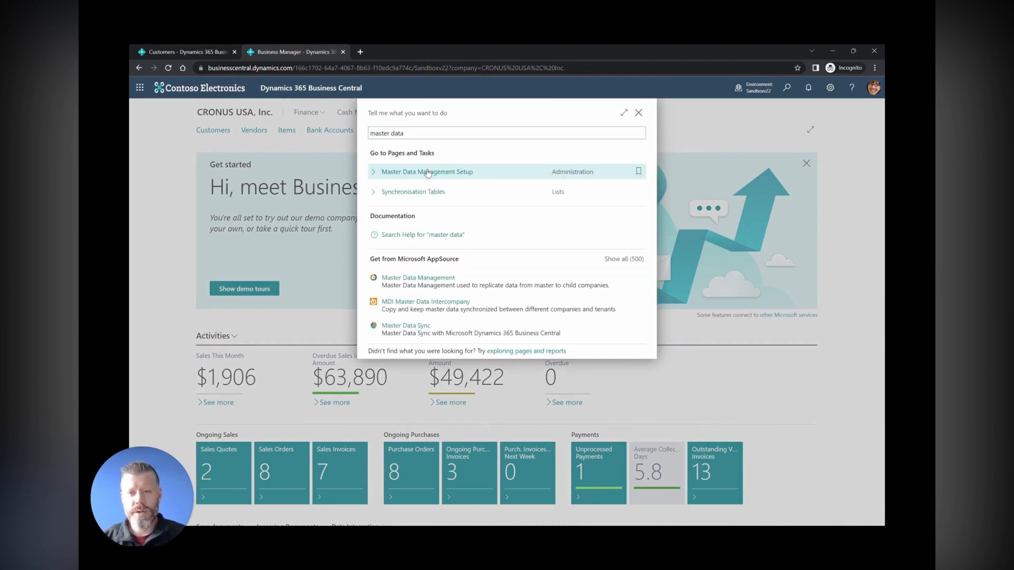
click(427, 171)
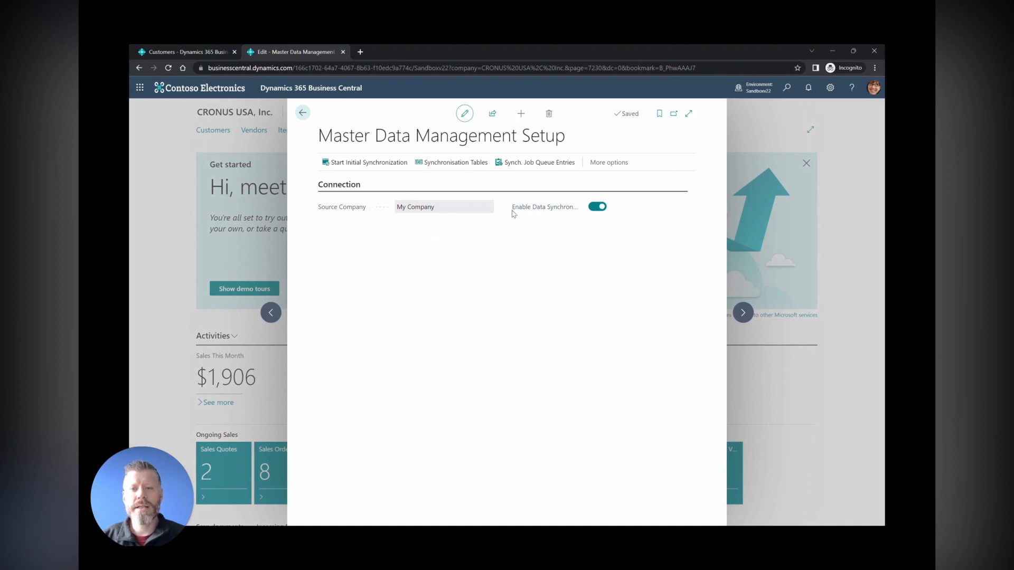
mouse_move(454, 162)
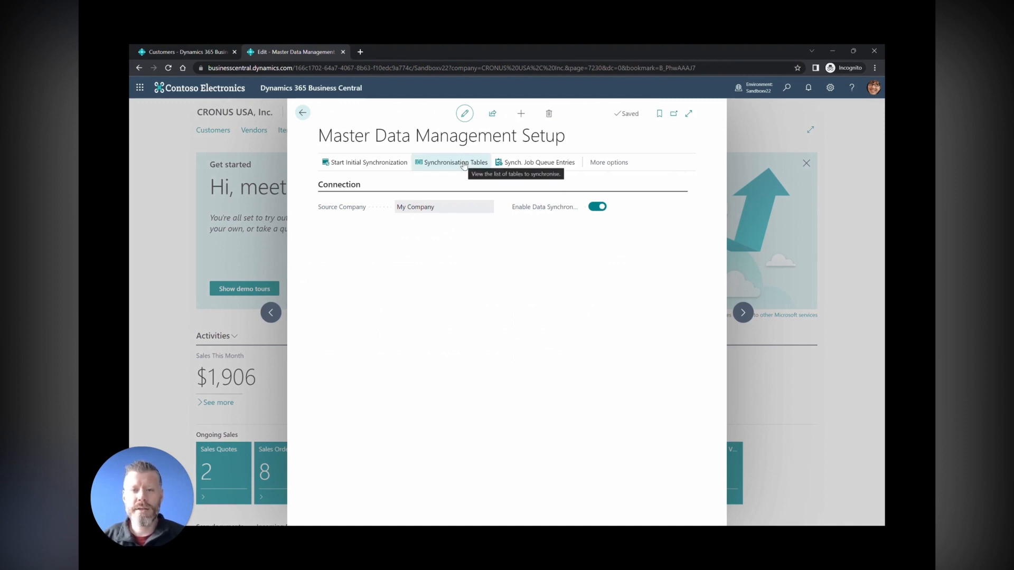
click(455, 163)
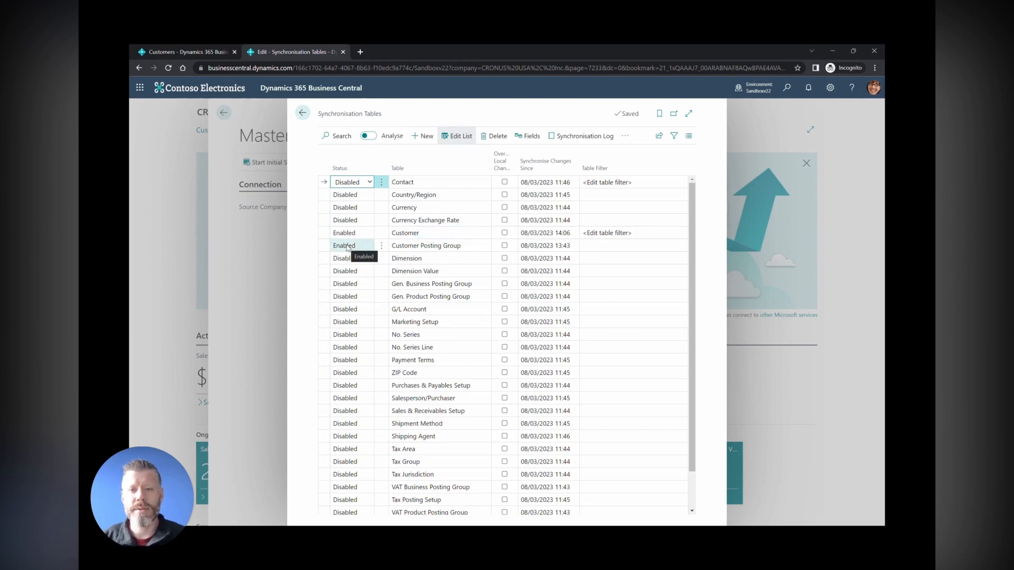
click(301, 113)
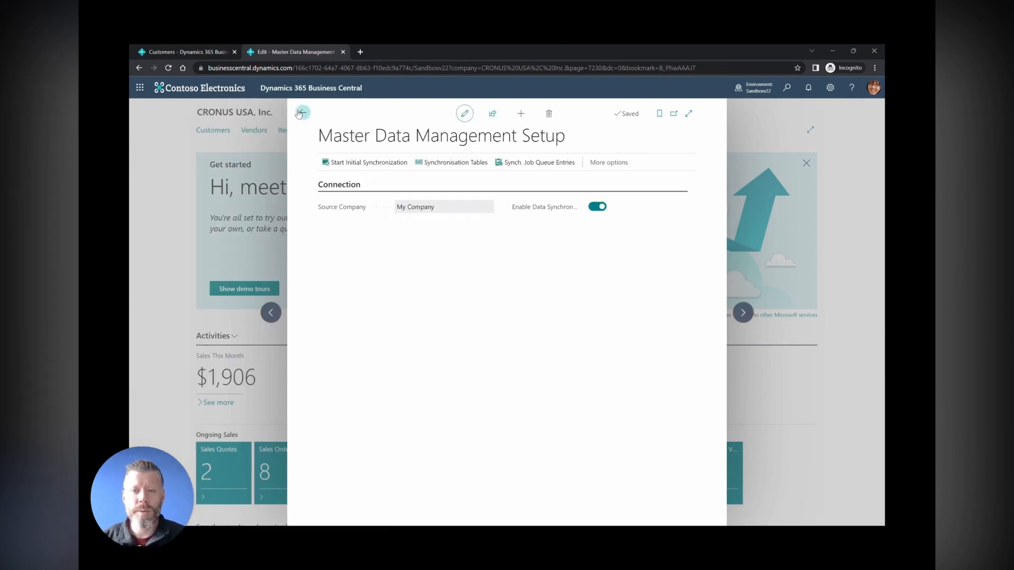
click(301, 113)
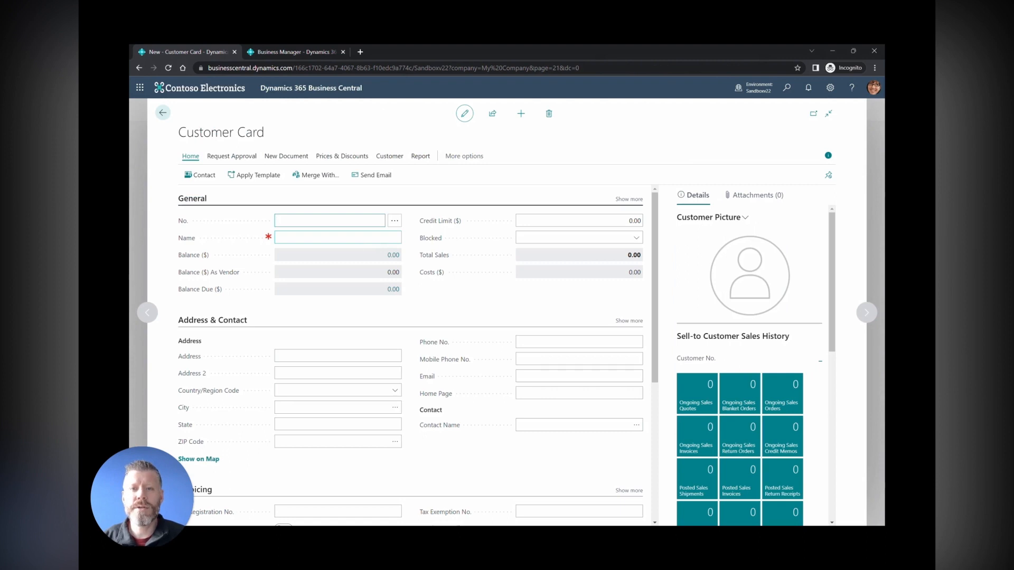
Create customer KAT001 Kate's Catering in My Company, then switch to the CRONUS USA tab
text(KAT001)
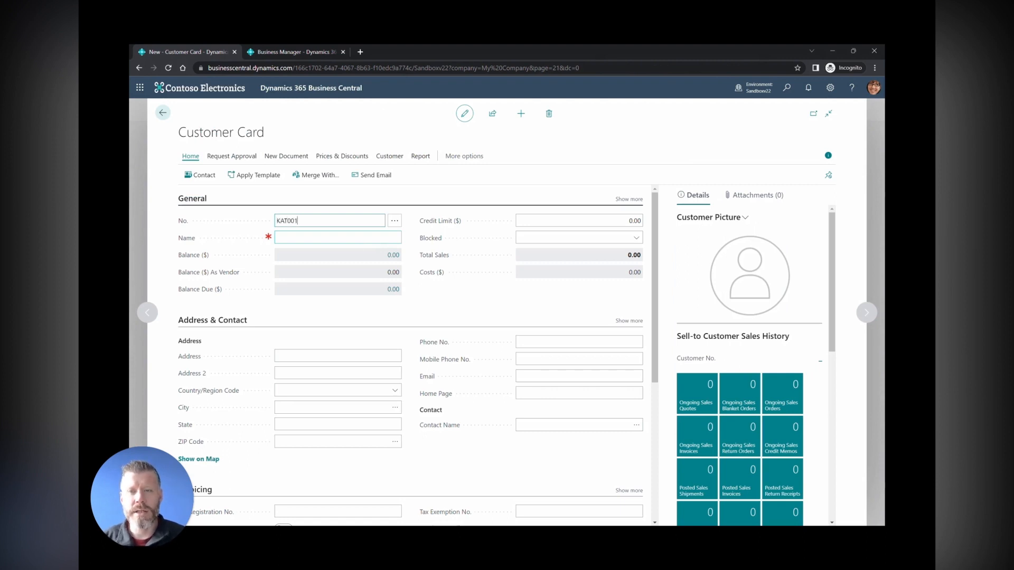
text(Kate's)
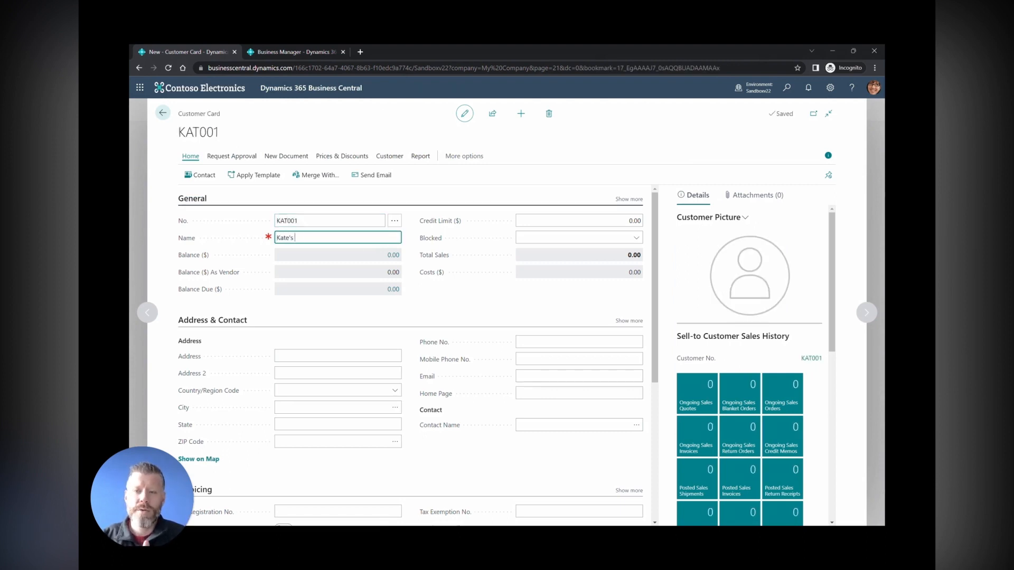
click(163, 113)
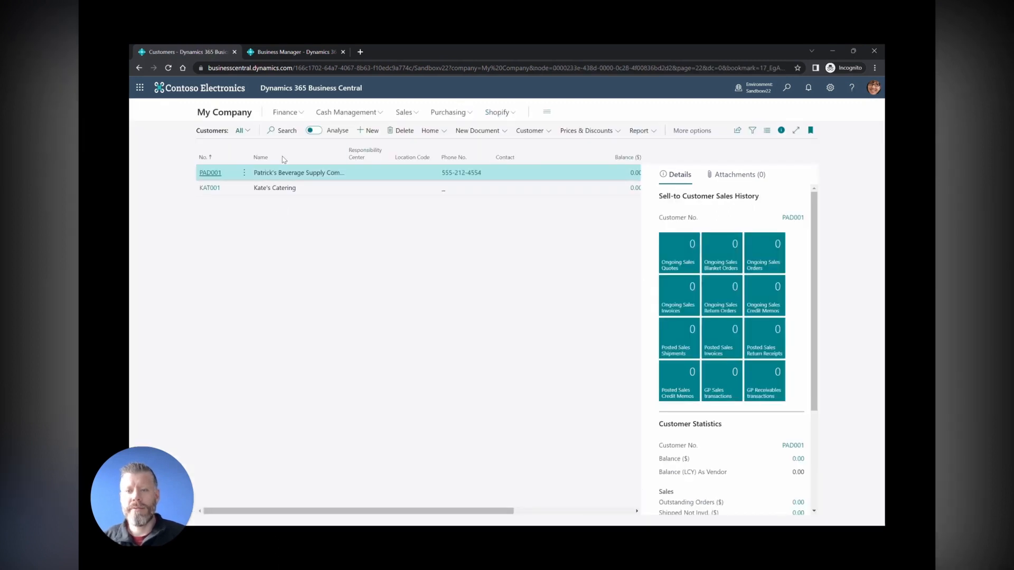
click(295, 52)
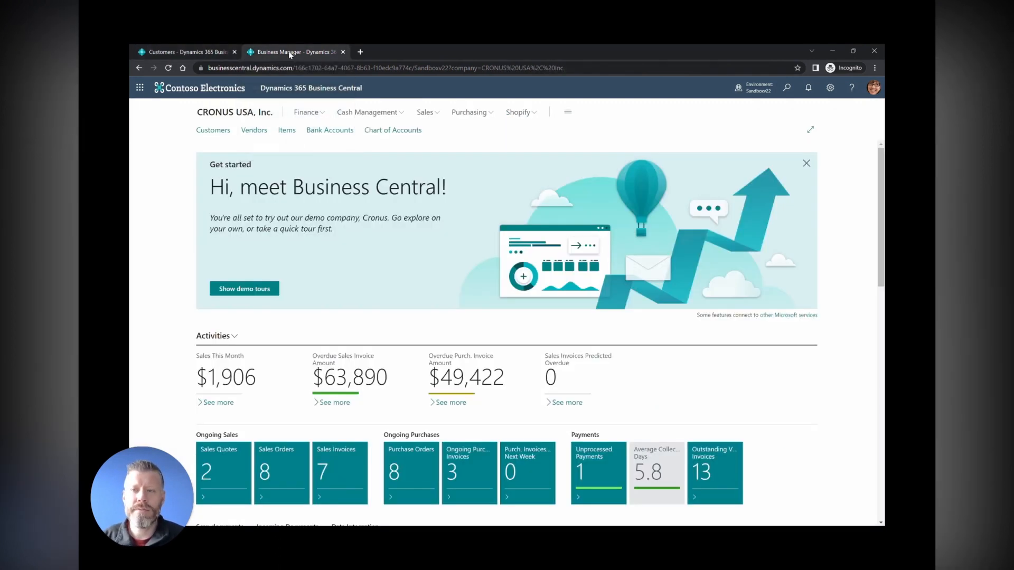
mouse_move(213, 130)
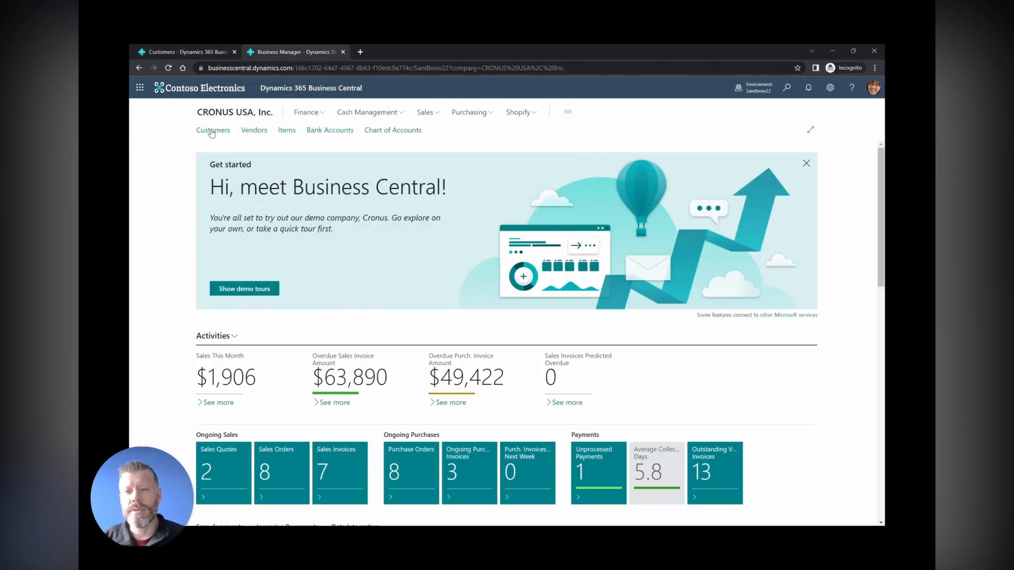
click(212, 130)
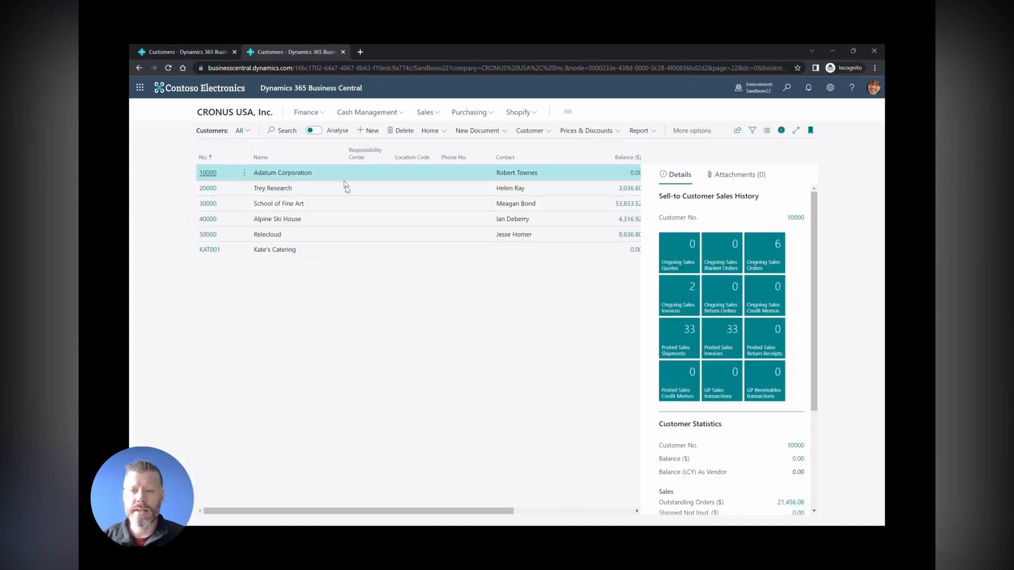
mouse_move(311, 269)
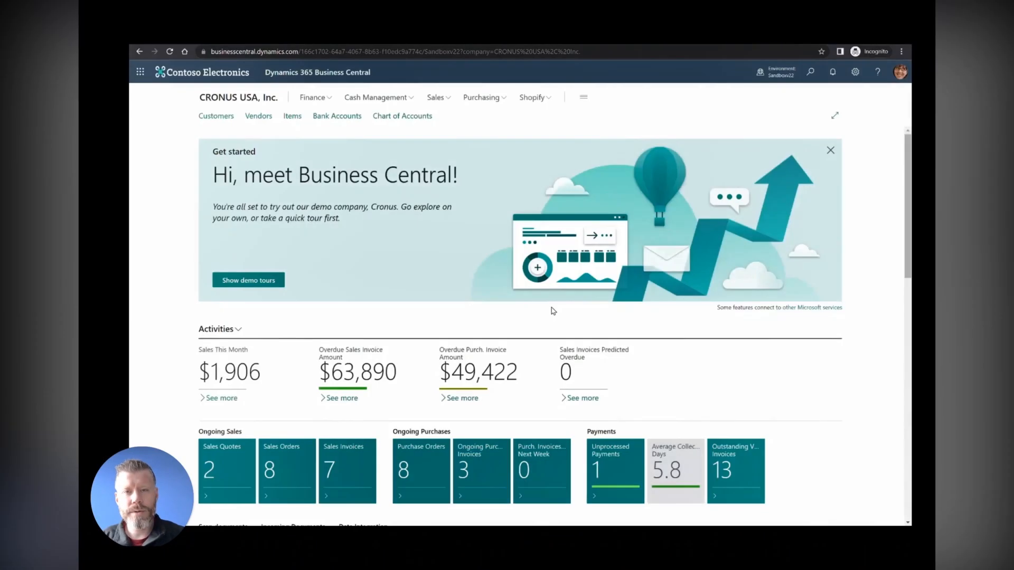
Find Statistical Accounts via 'statistic', view the EMPLOYEES balance and close the balance view
click(810, 72)
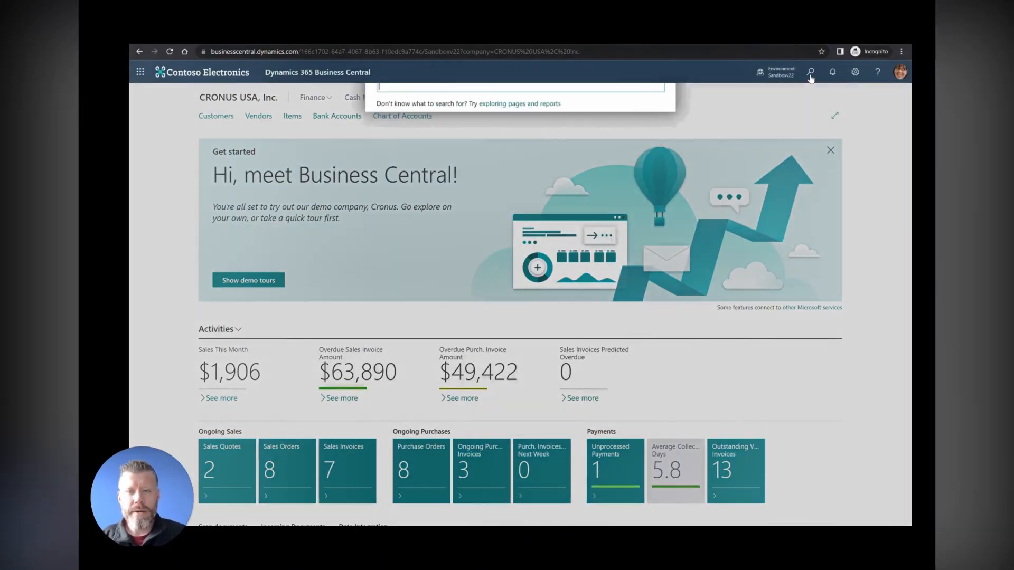
text(statistic)
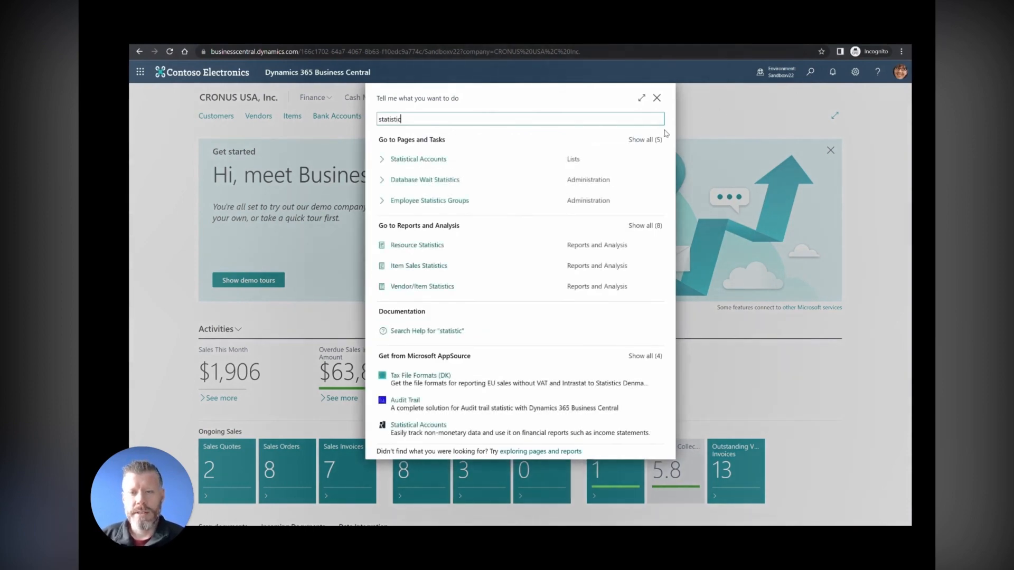
click(418, 160)
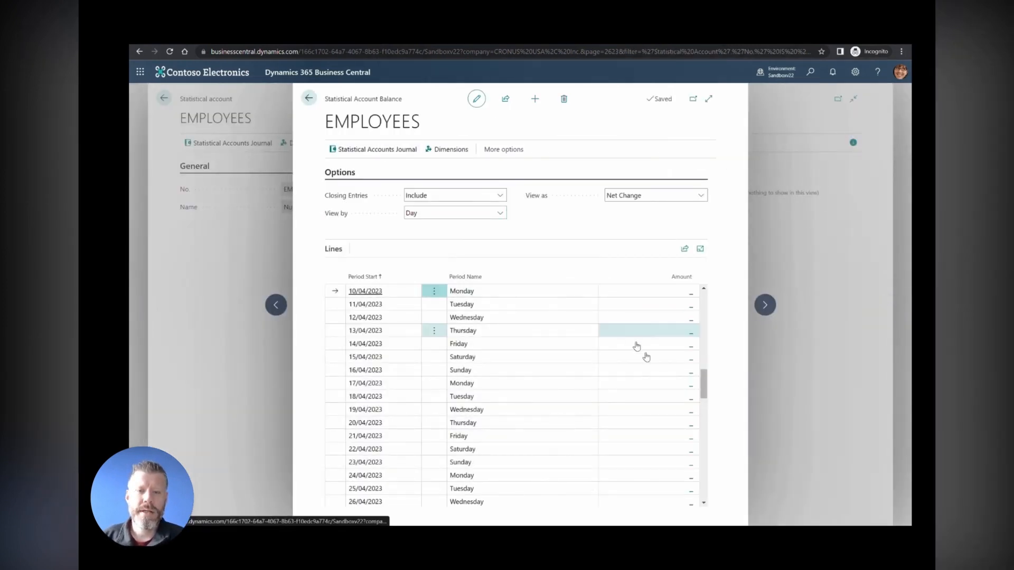
scroll(down, 3)
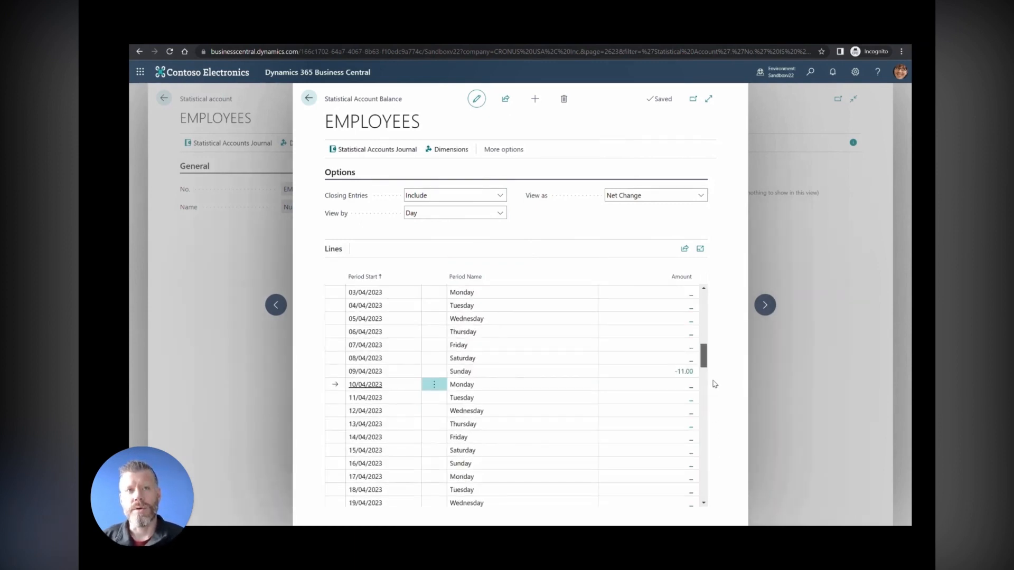
click(309, 98)
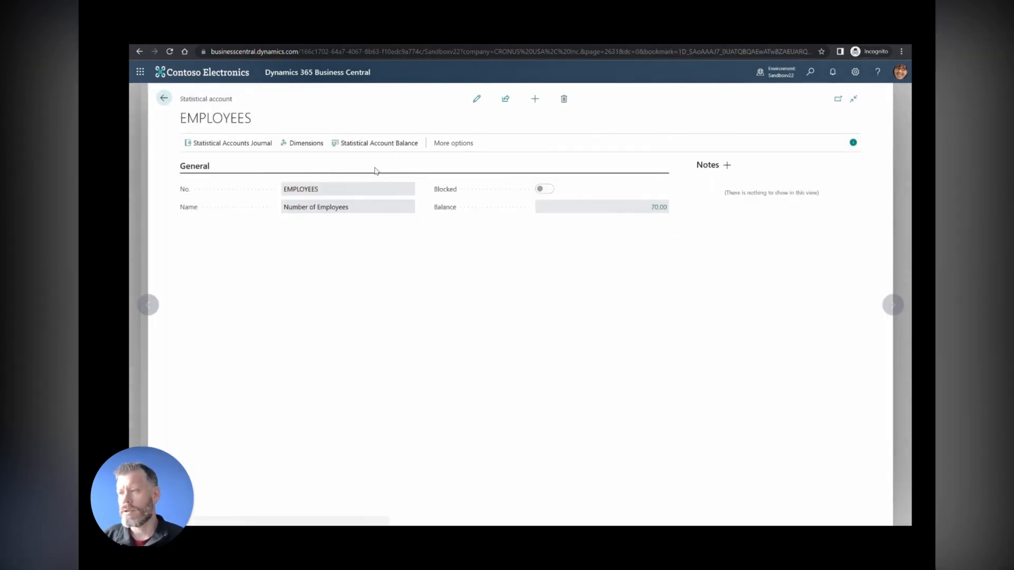
Show the EMPLOYEES statistical account's ledger entries via Related > Account
click(453, 142)
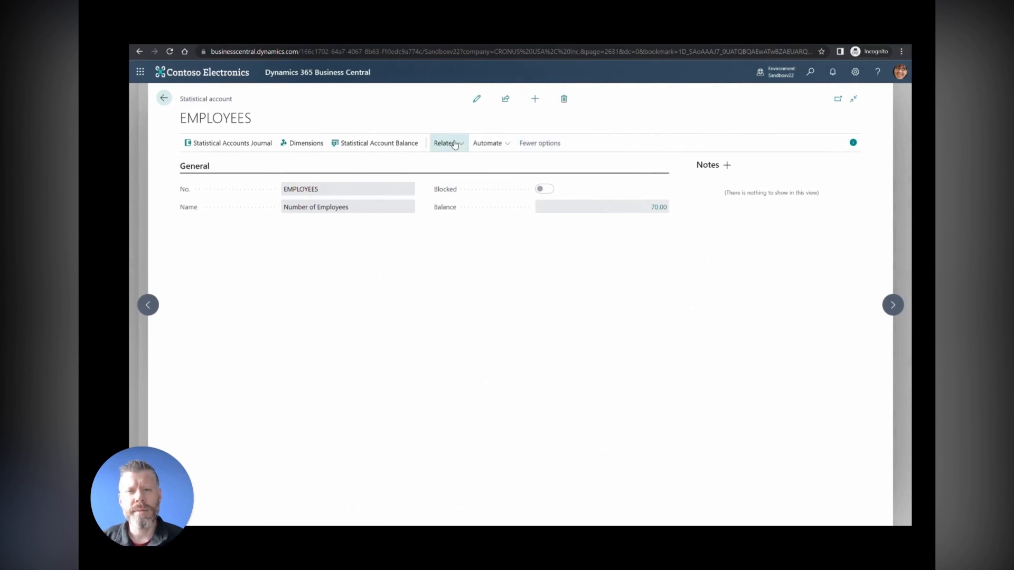
click(445, 142)
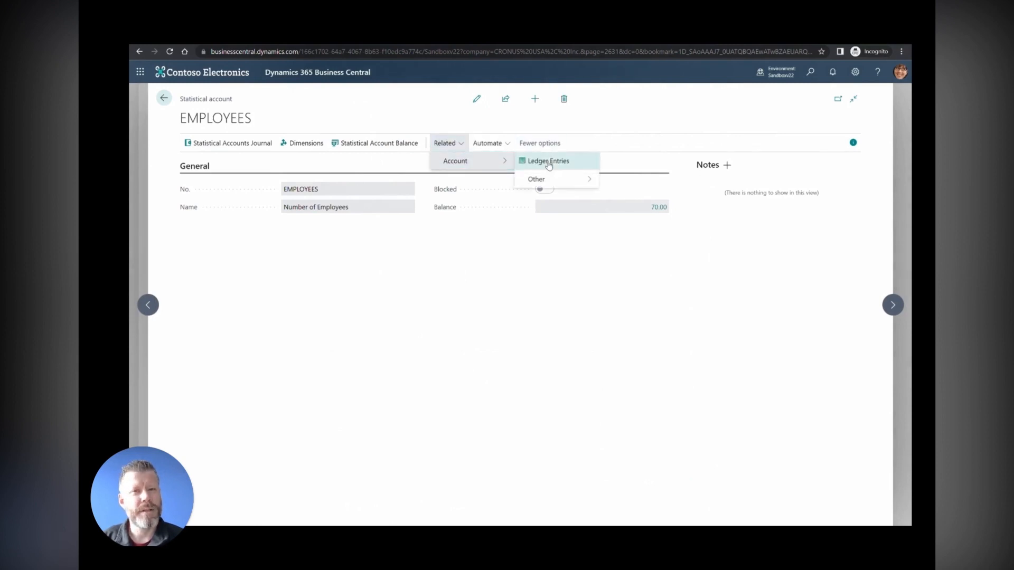
click(549, 160)
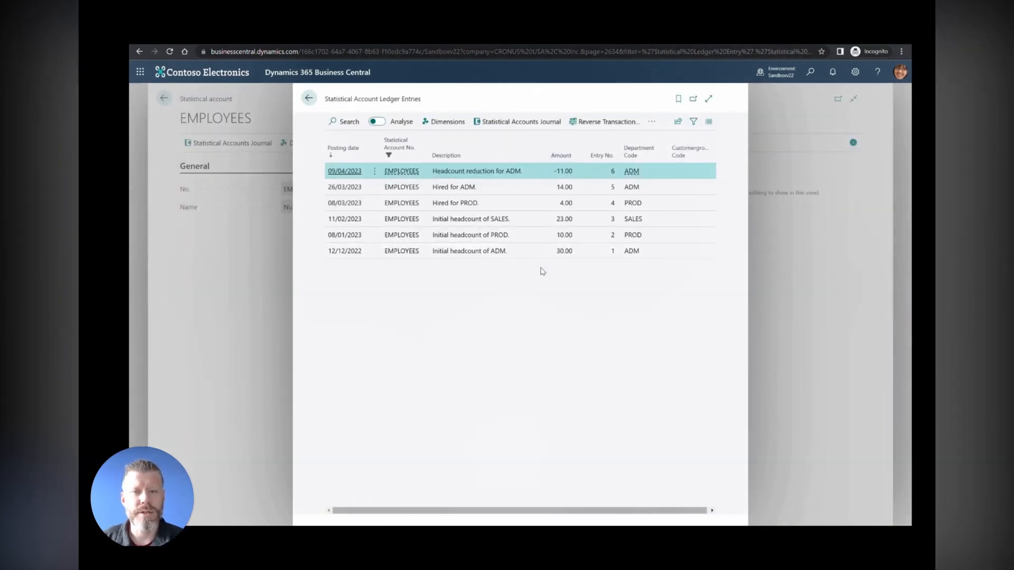
mouse_move(558, 278)
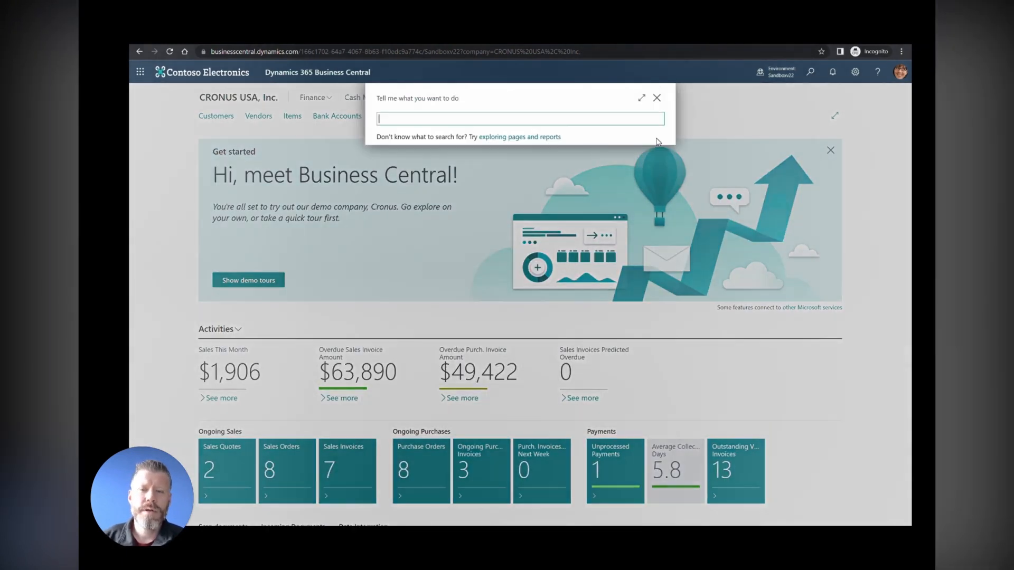
Search 'financial repor' and go to the Financial Reports list
text(financial repor)
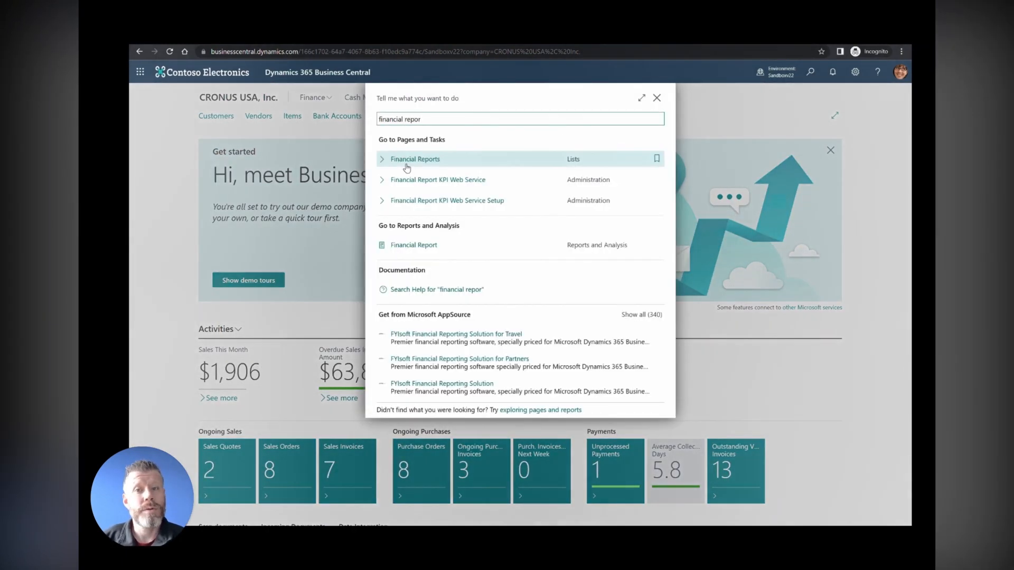
click(415, 159)
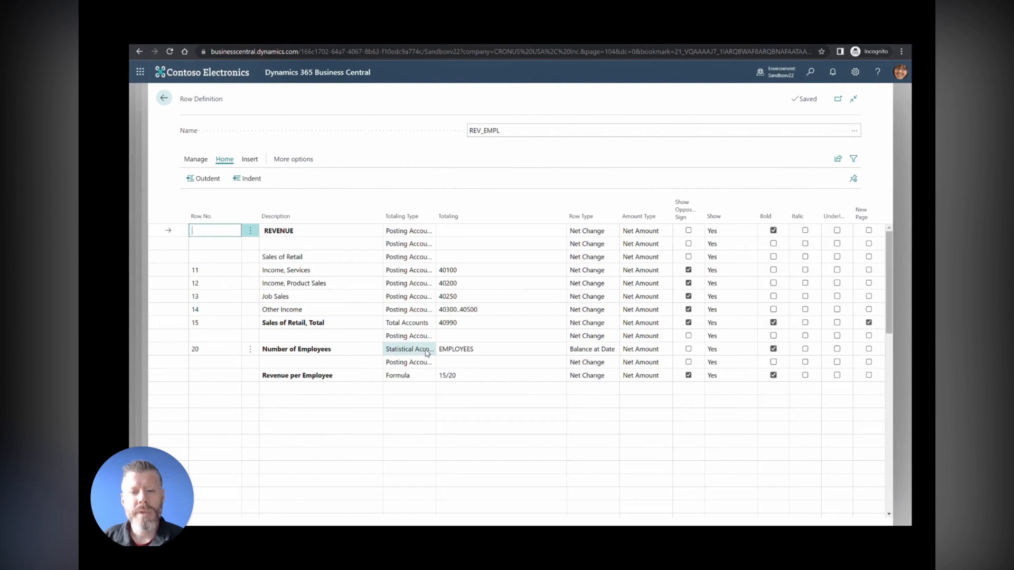
click(430, 349)
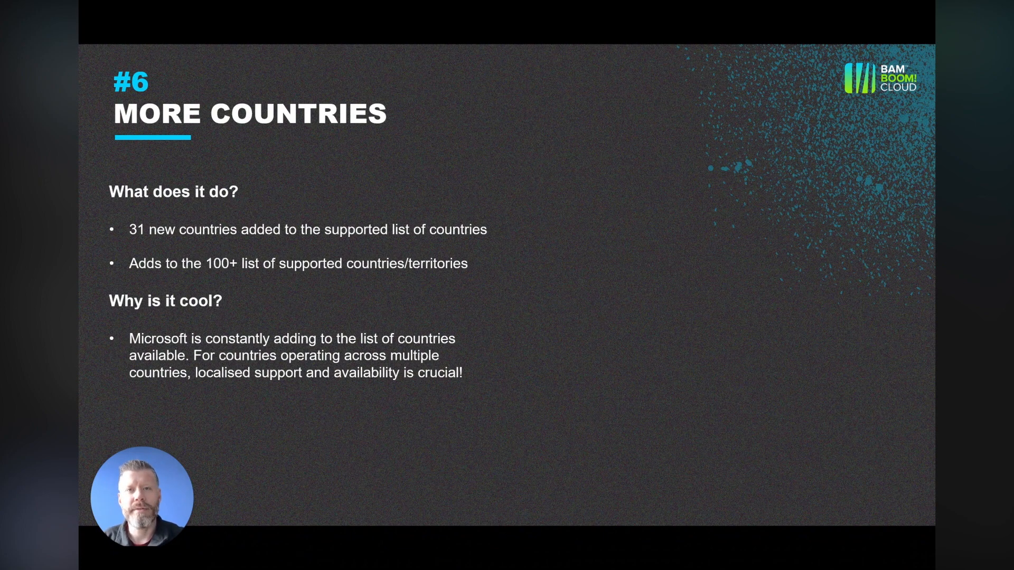
Advance to slide #7, Adaptive Cards in Teams
key(right)
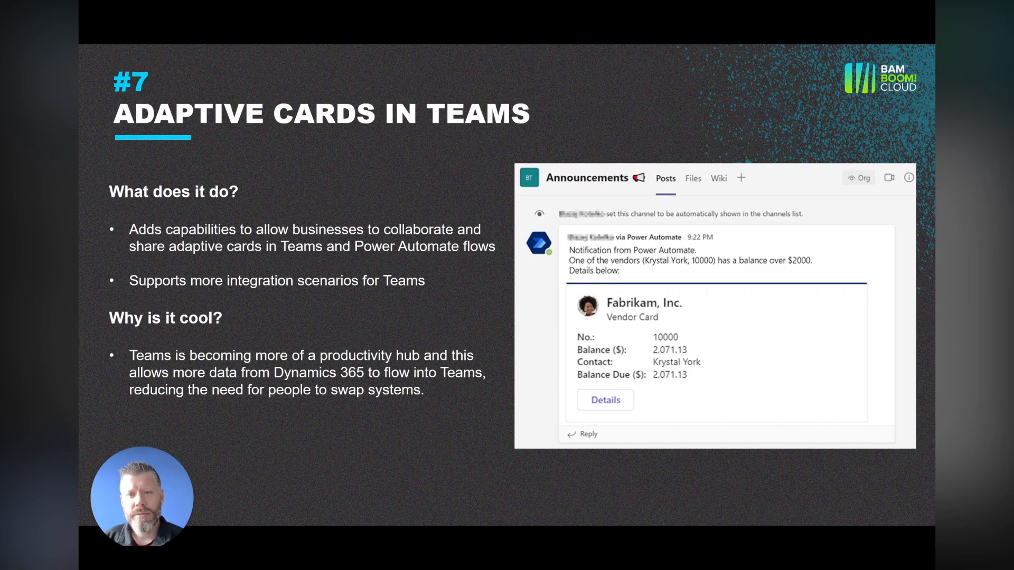
key(right)
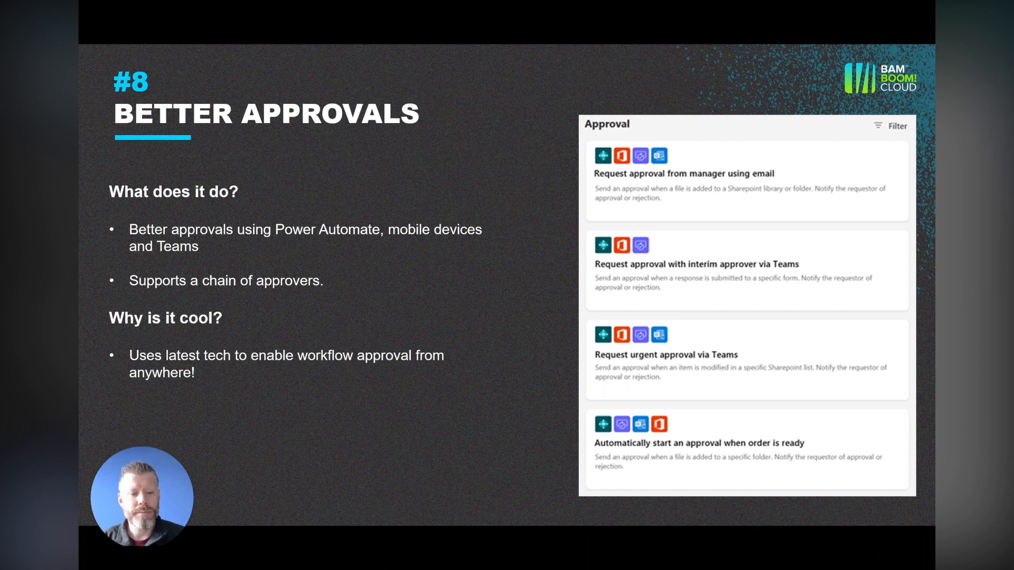
Advance to slide #9, Business Events
key(right)
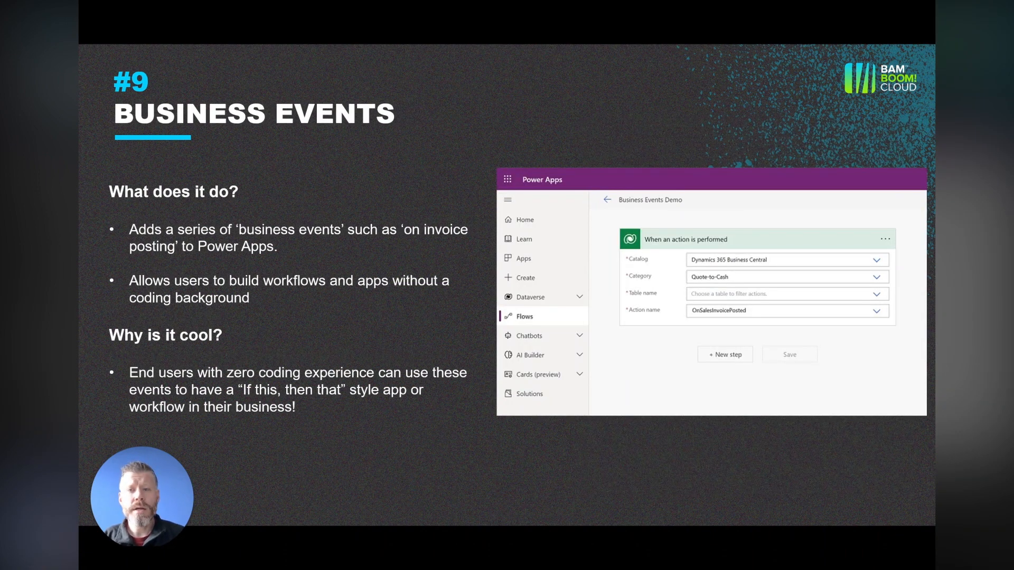